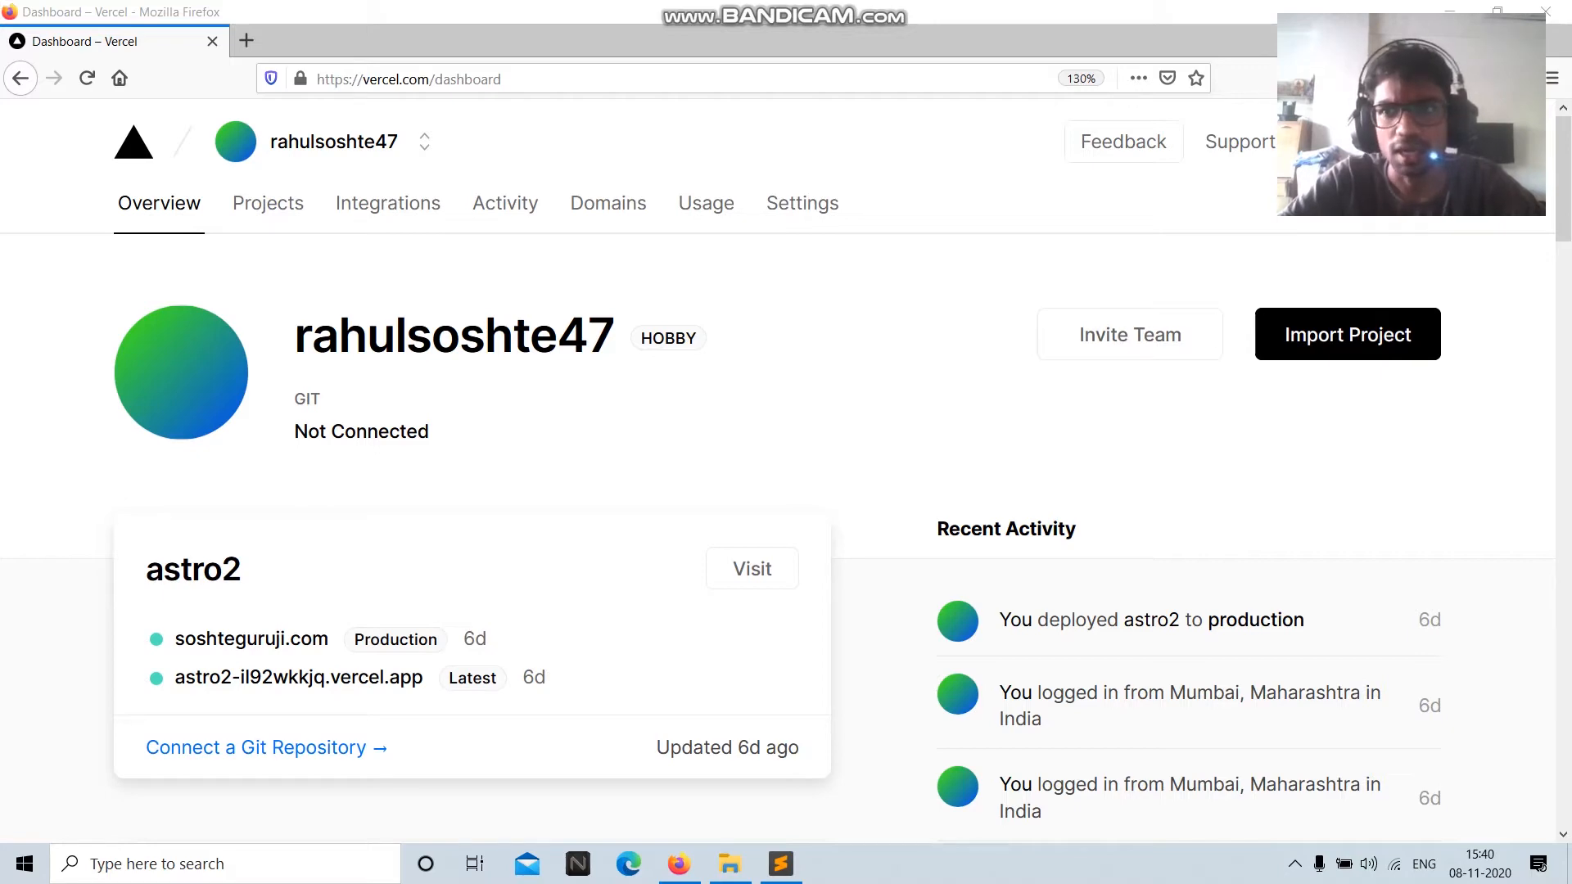
Scroll through the Vercel dashboard showing the deployed astro2 project.
scroll("down", 3)
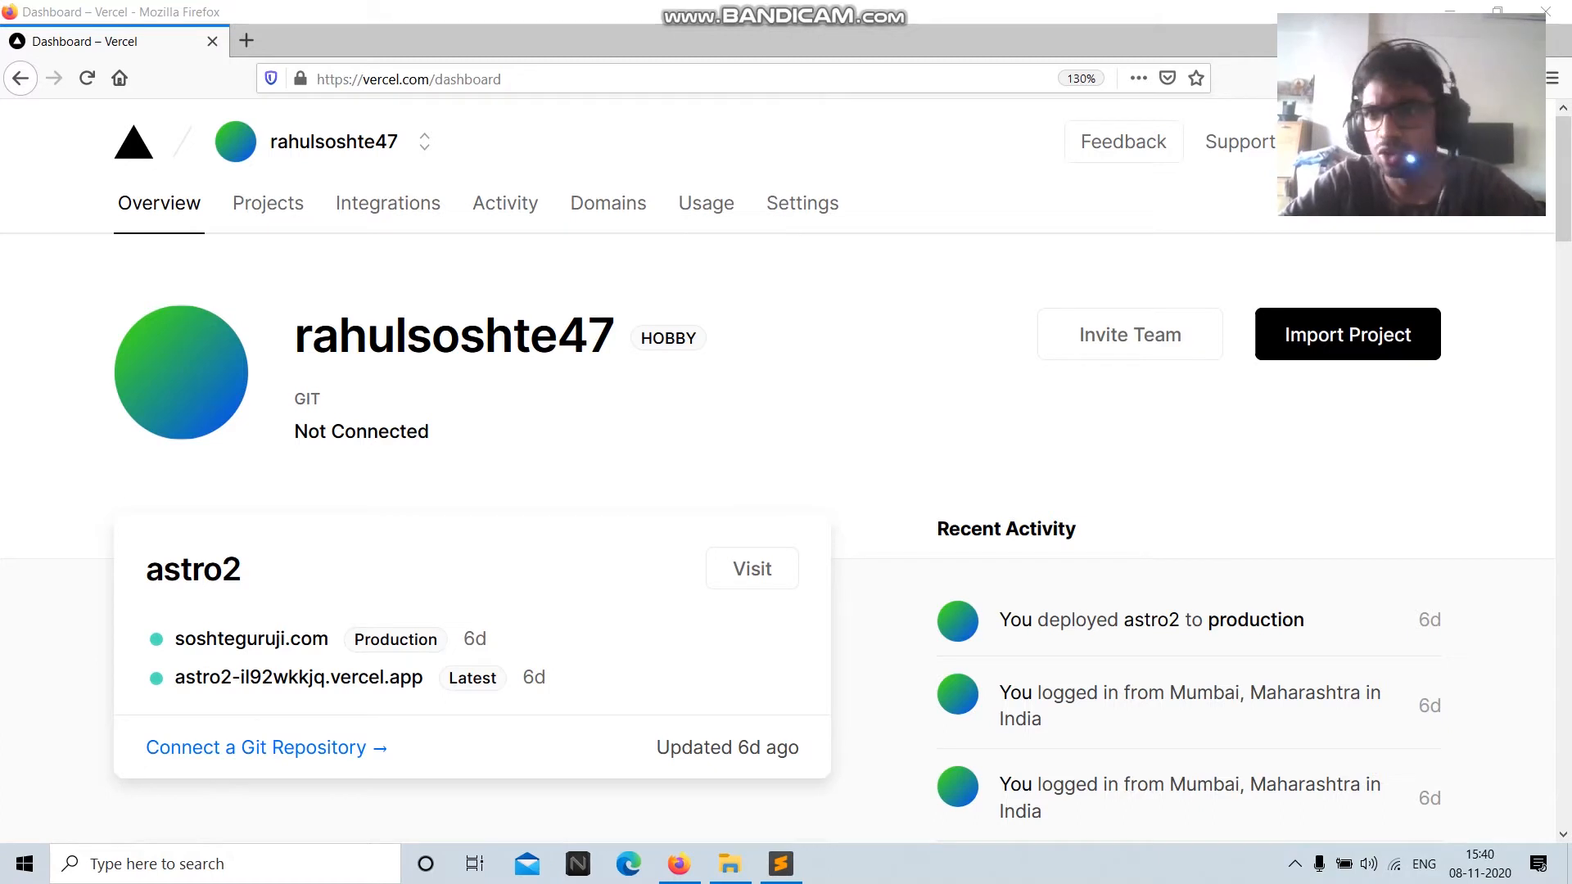
mouse_move(388, 202)
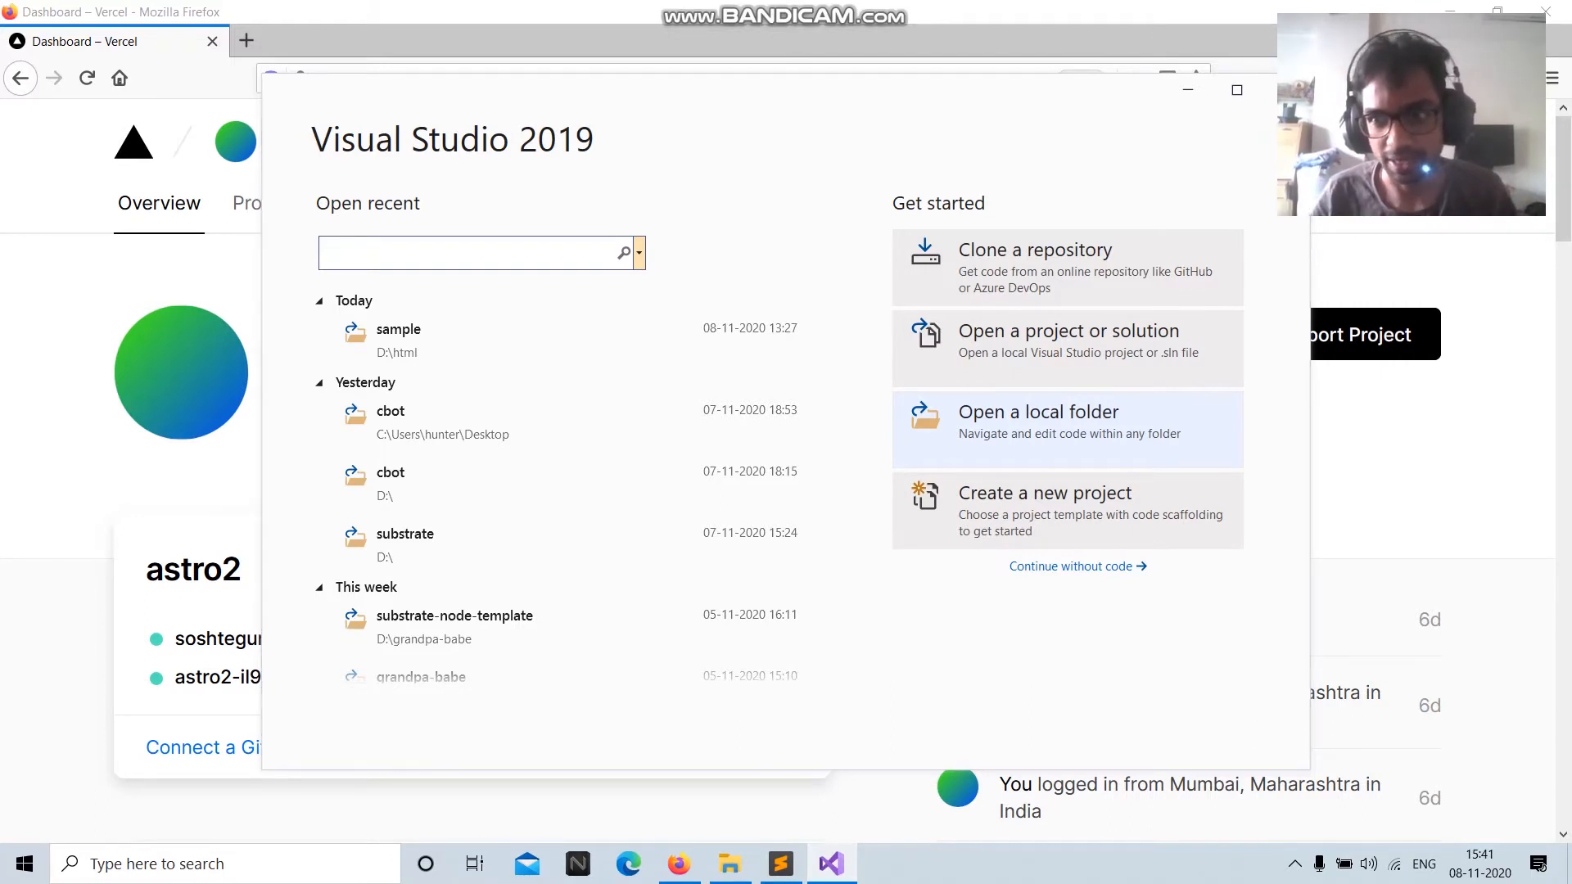
Choose 'Open a local folder' from the Visual Studio start window to browse drive D.
left_click(479, 253)
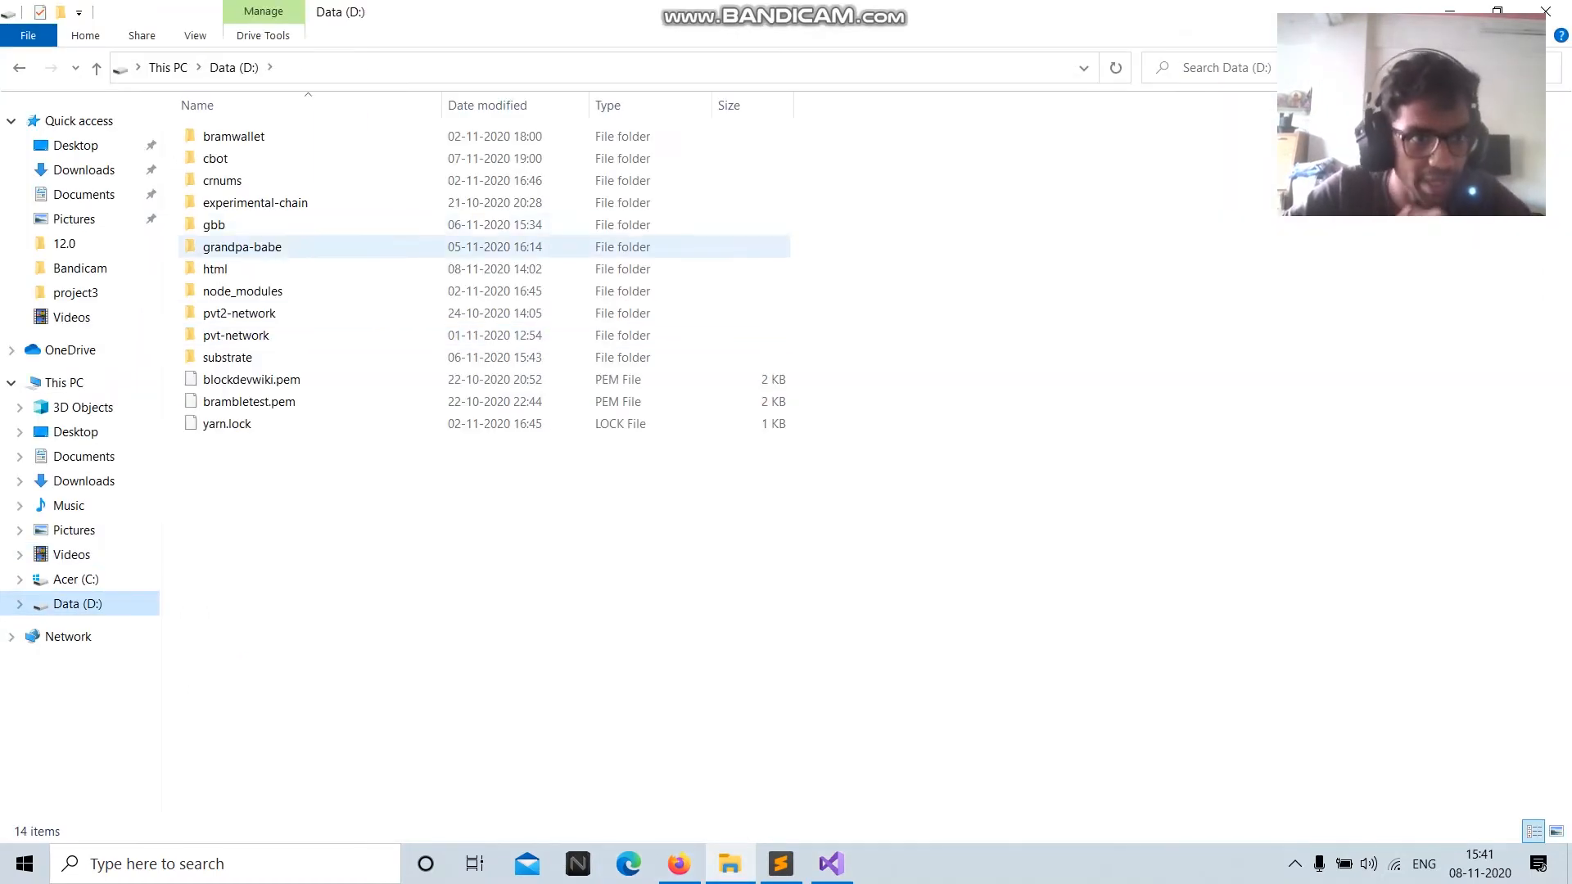
Open the D:\html\sample folder in Visual Studio.
left_click(215, 269)
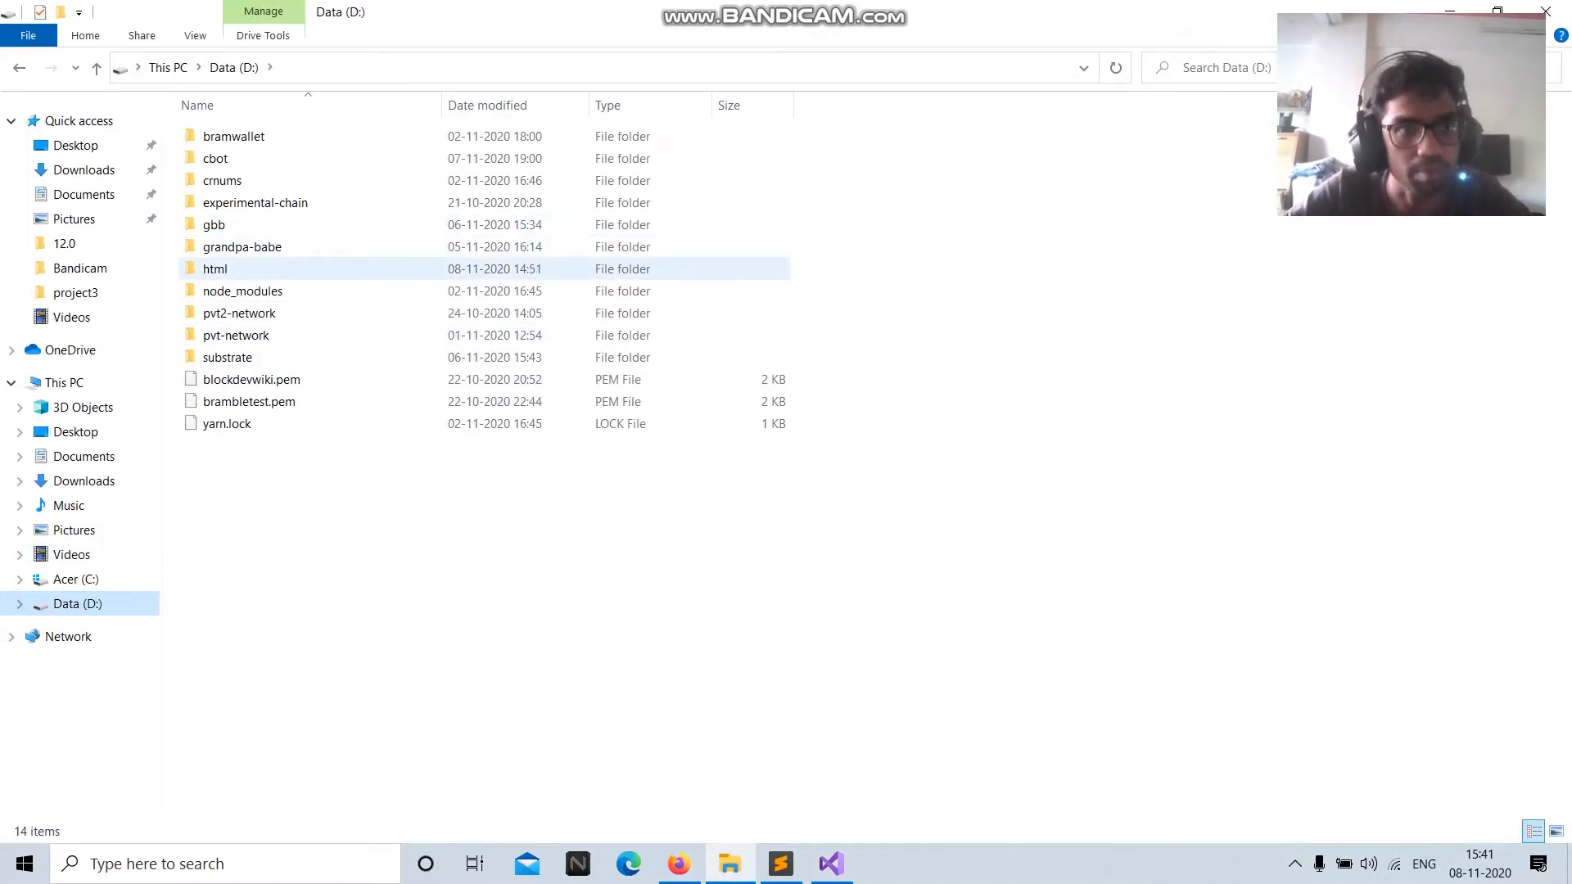
double_click(214, 269)
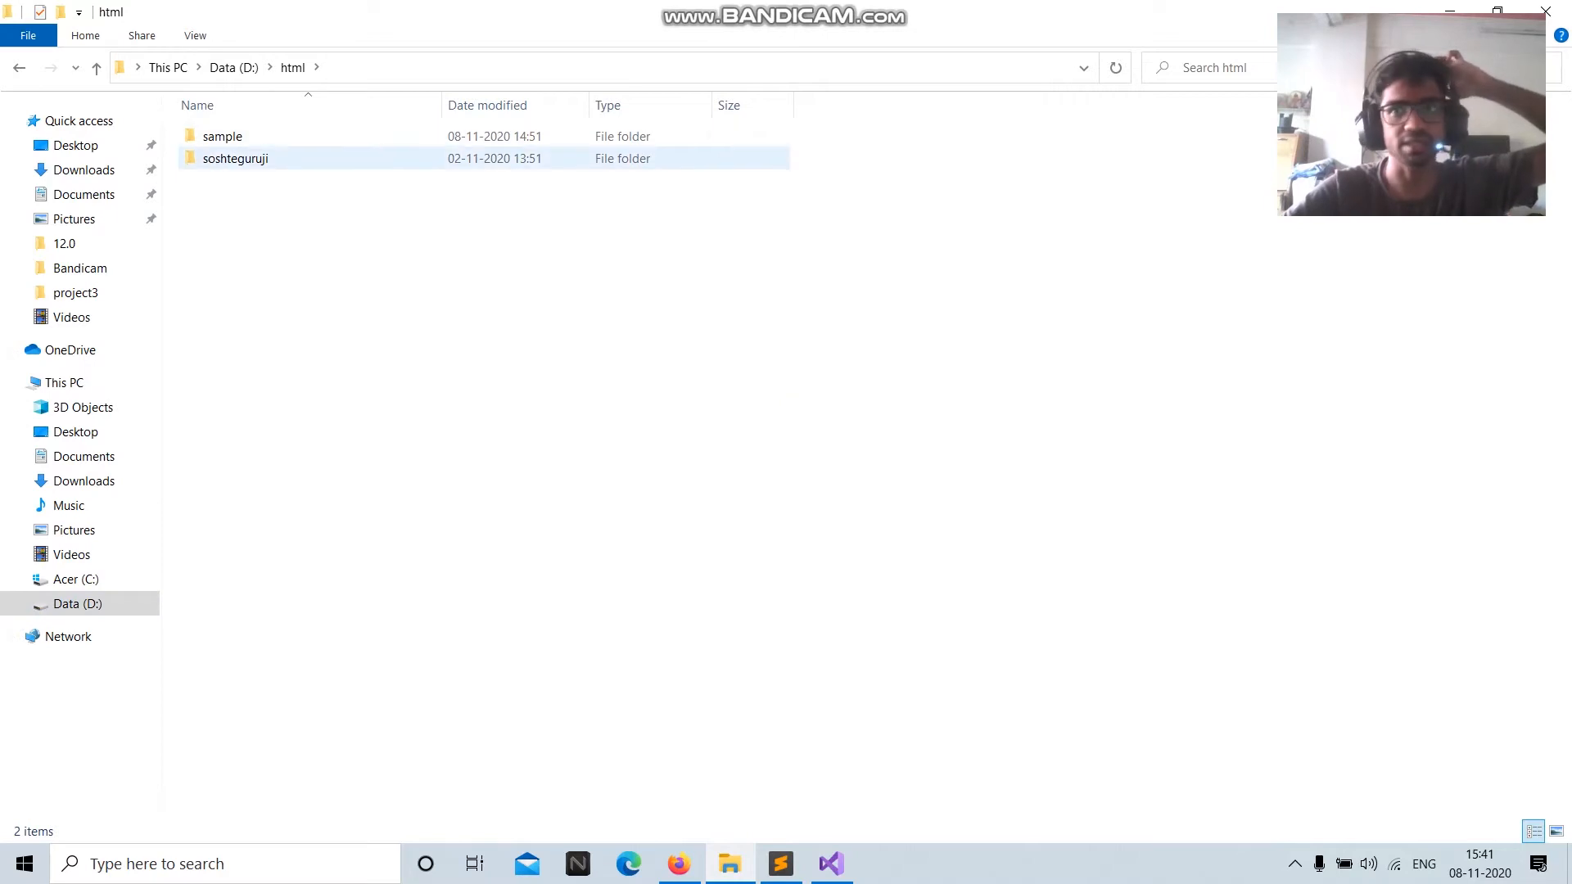
double_click(223, 135)
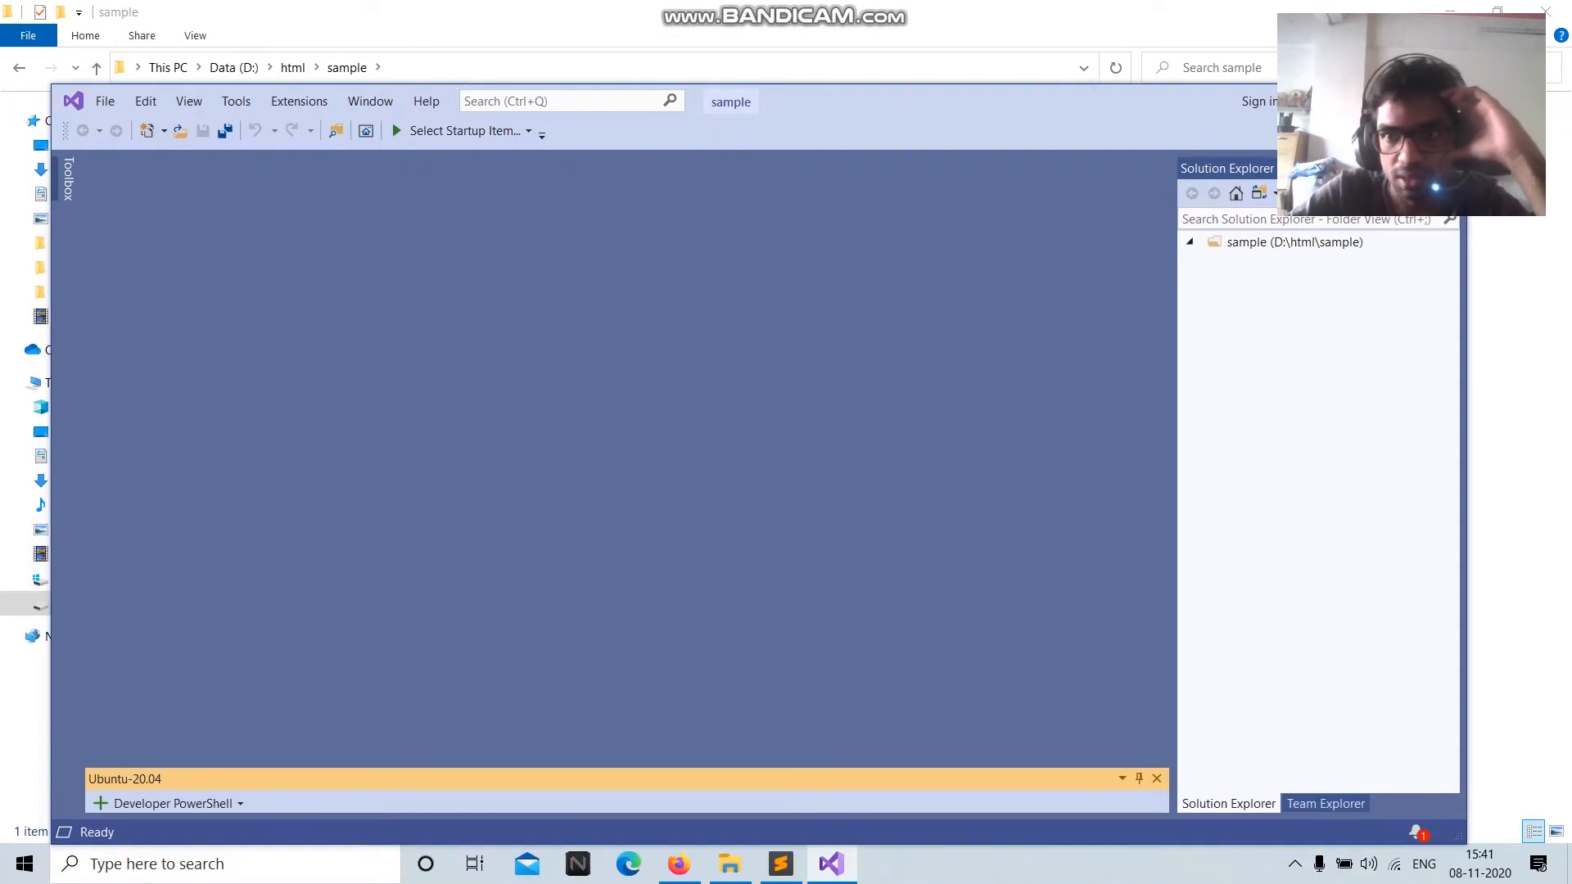
Add a new index.html file to the sample folder and open it in the editor.
right_click(1294, 241)
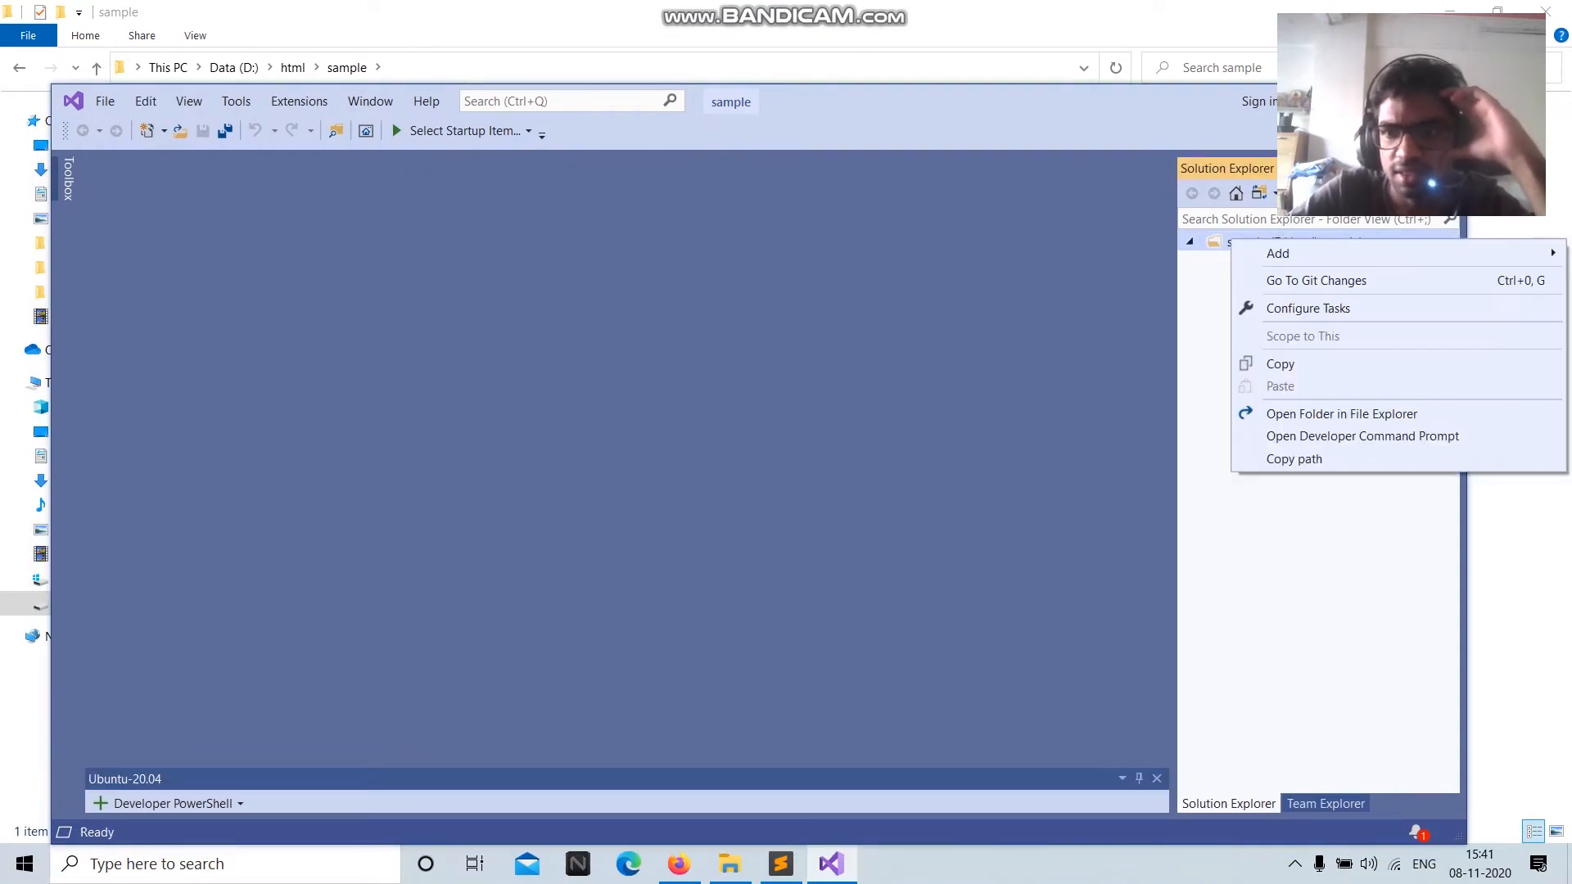
left_click(1277, 252)
type("index.html")
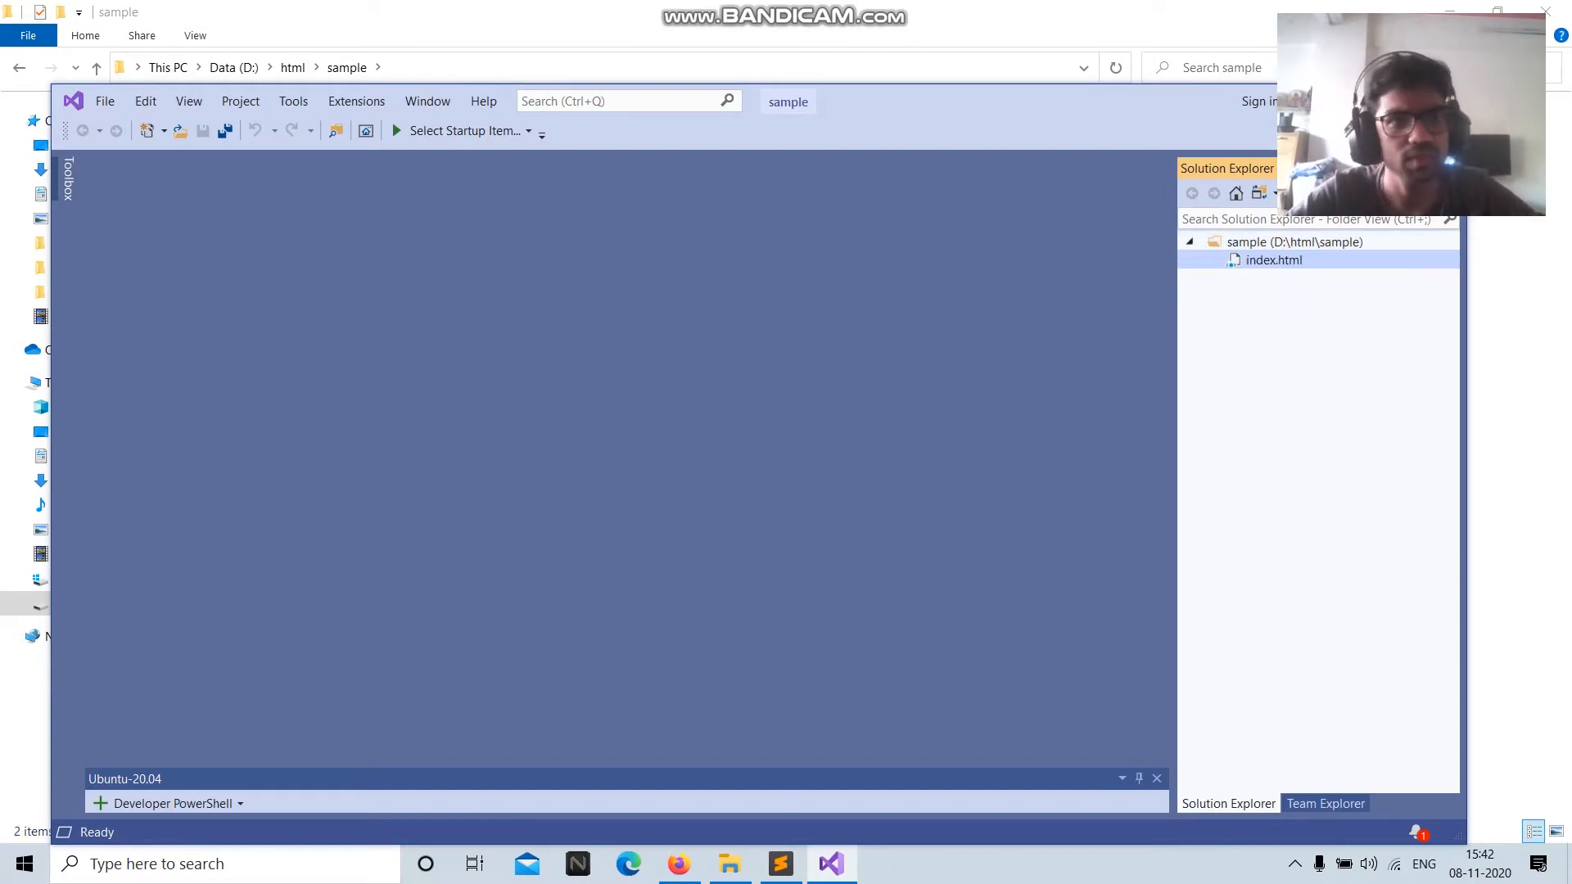
double_click(1273, 259)
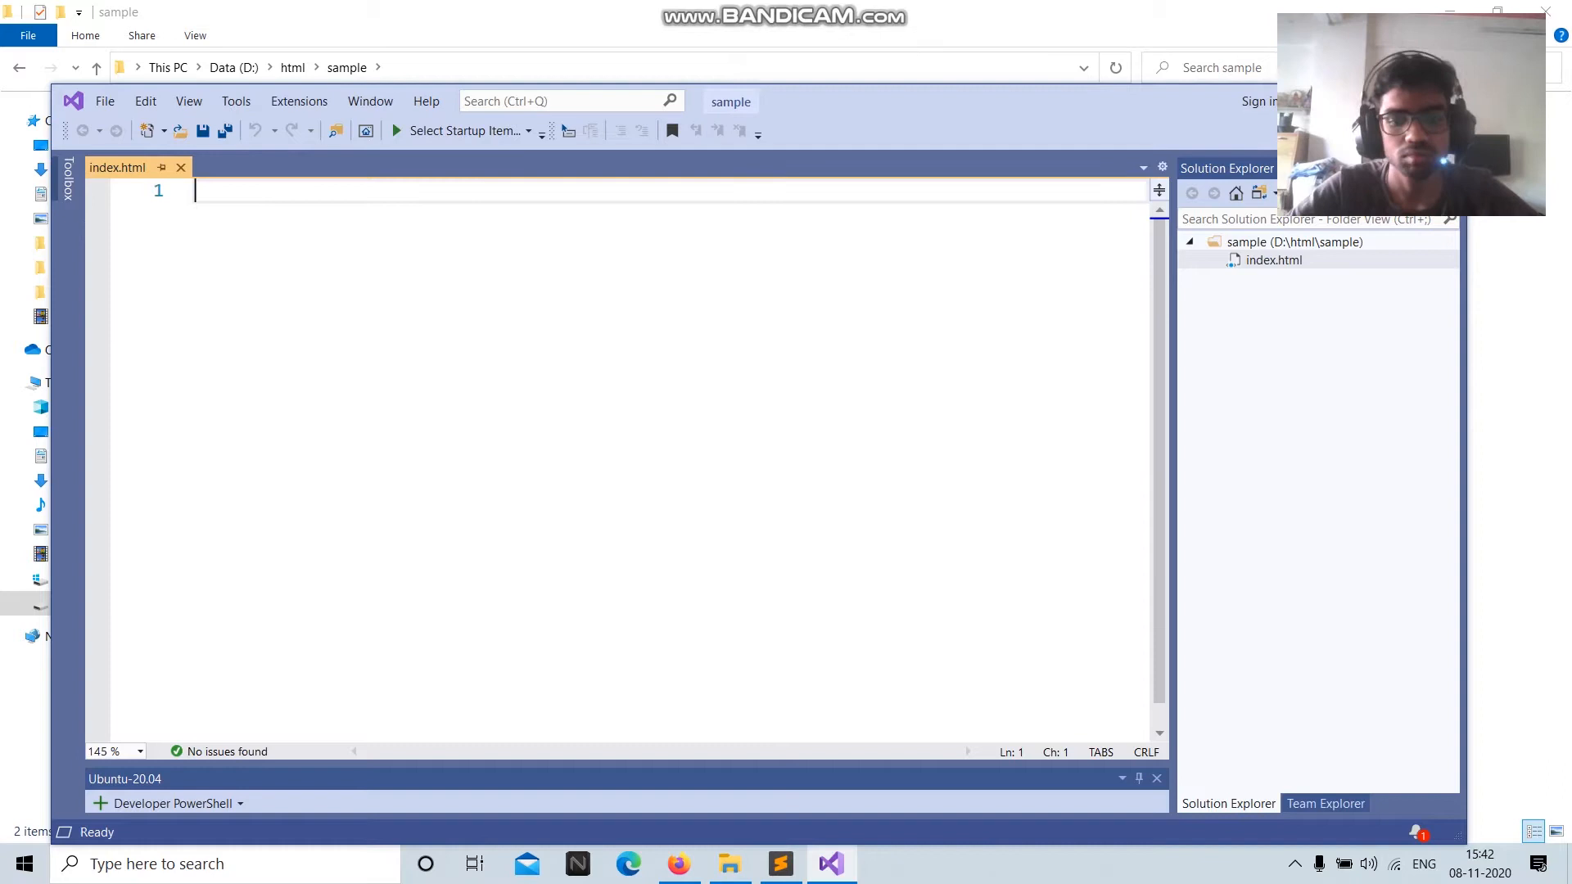
Write <html>Hello I am using Vercel</html> into index.html and save it.
type("<html>")
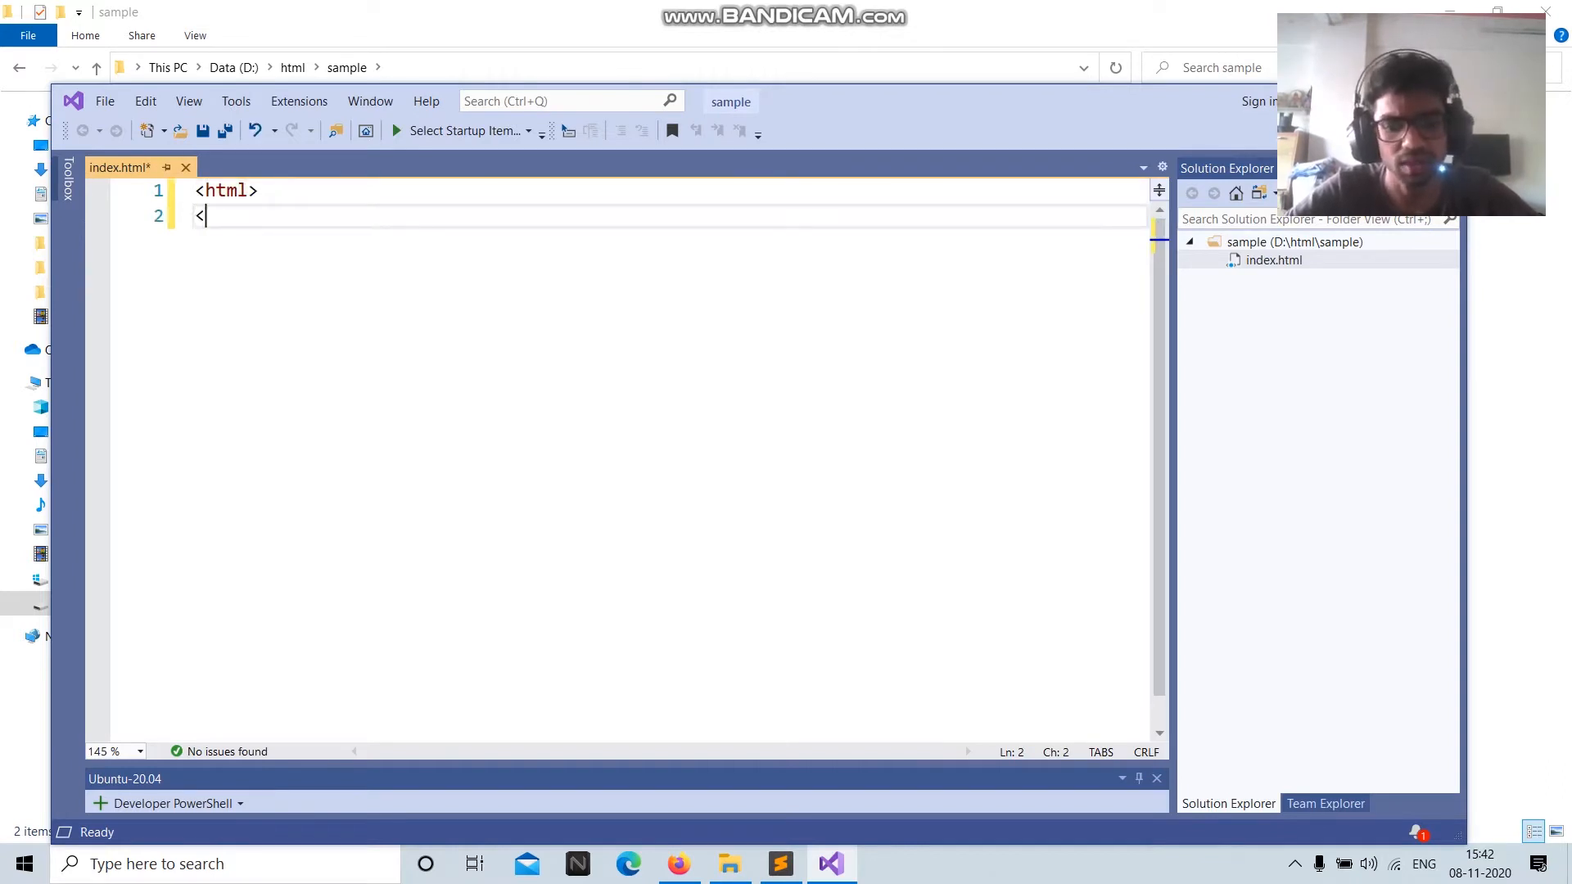
type("/html>")
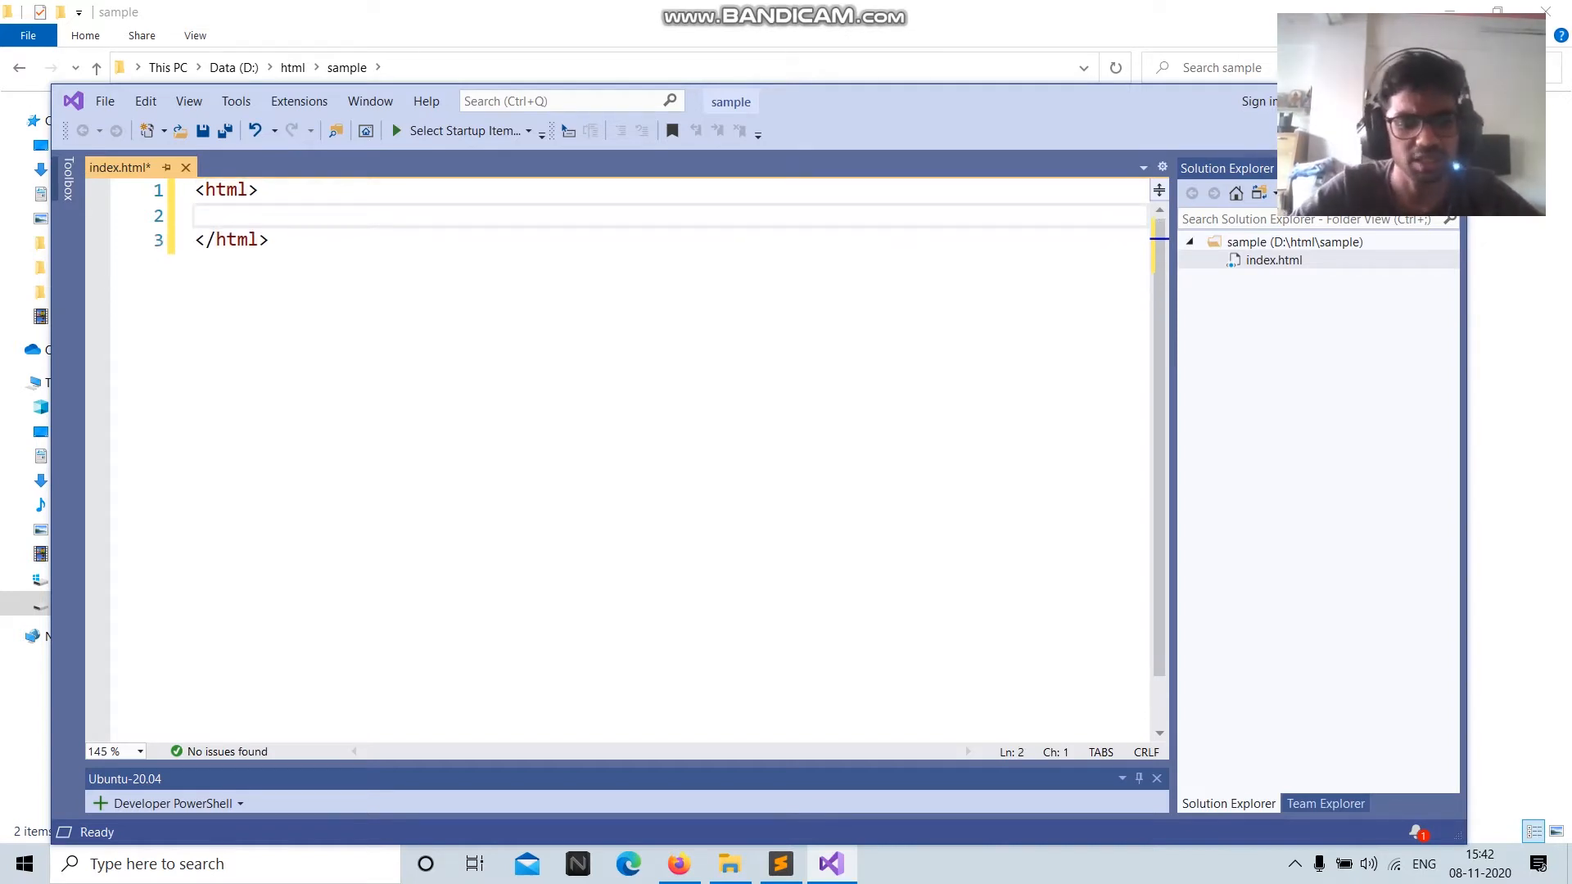
type("Hello I am us")
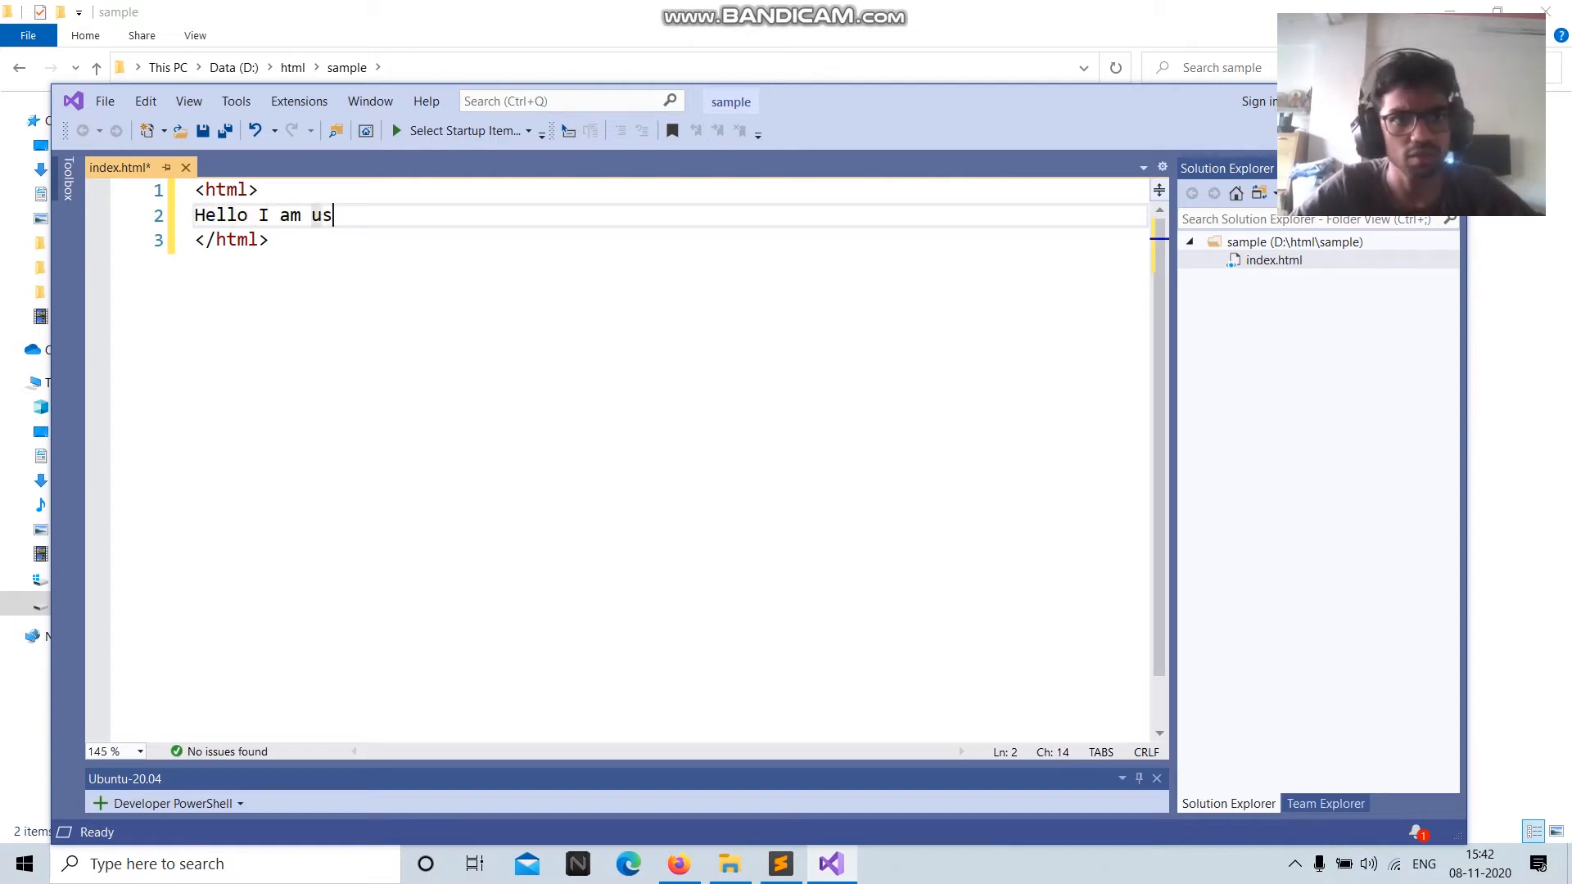
type("ing")
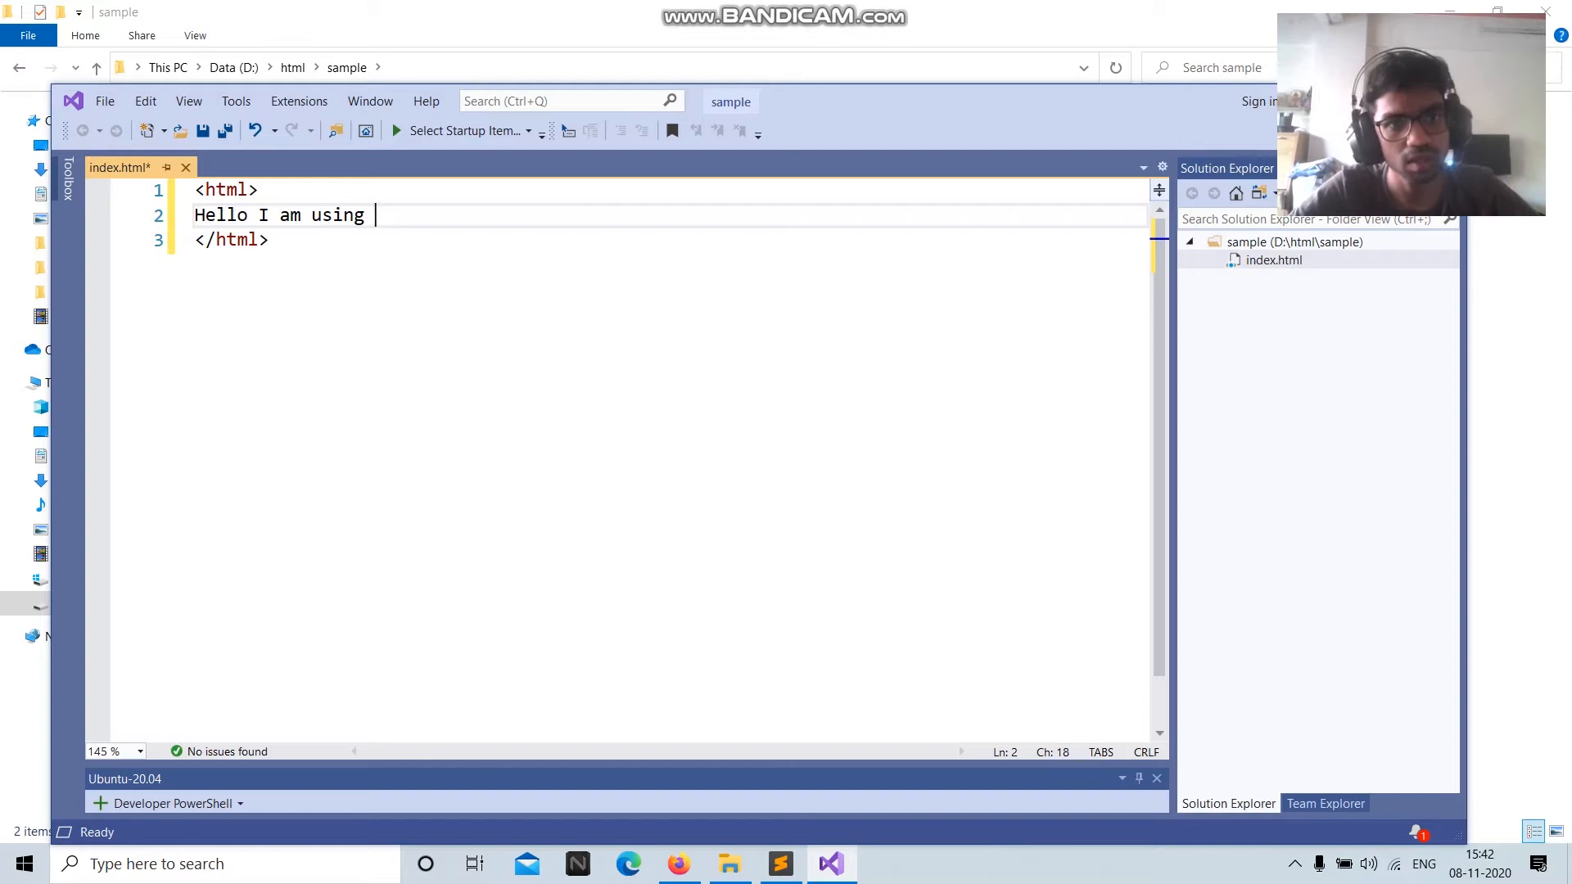
type("Vercel")
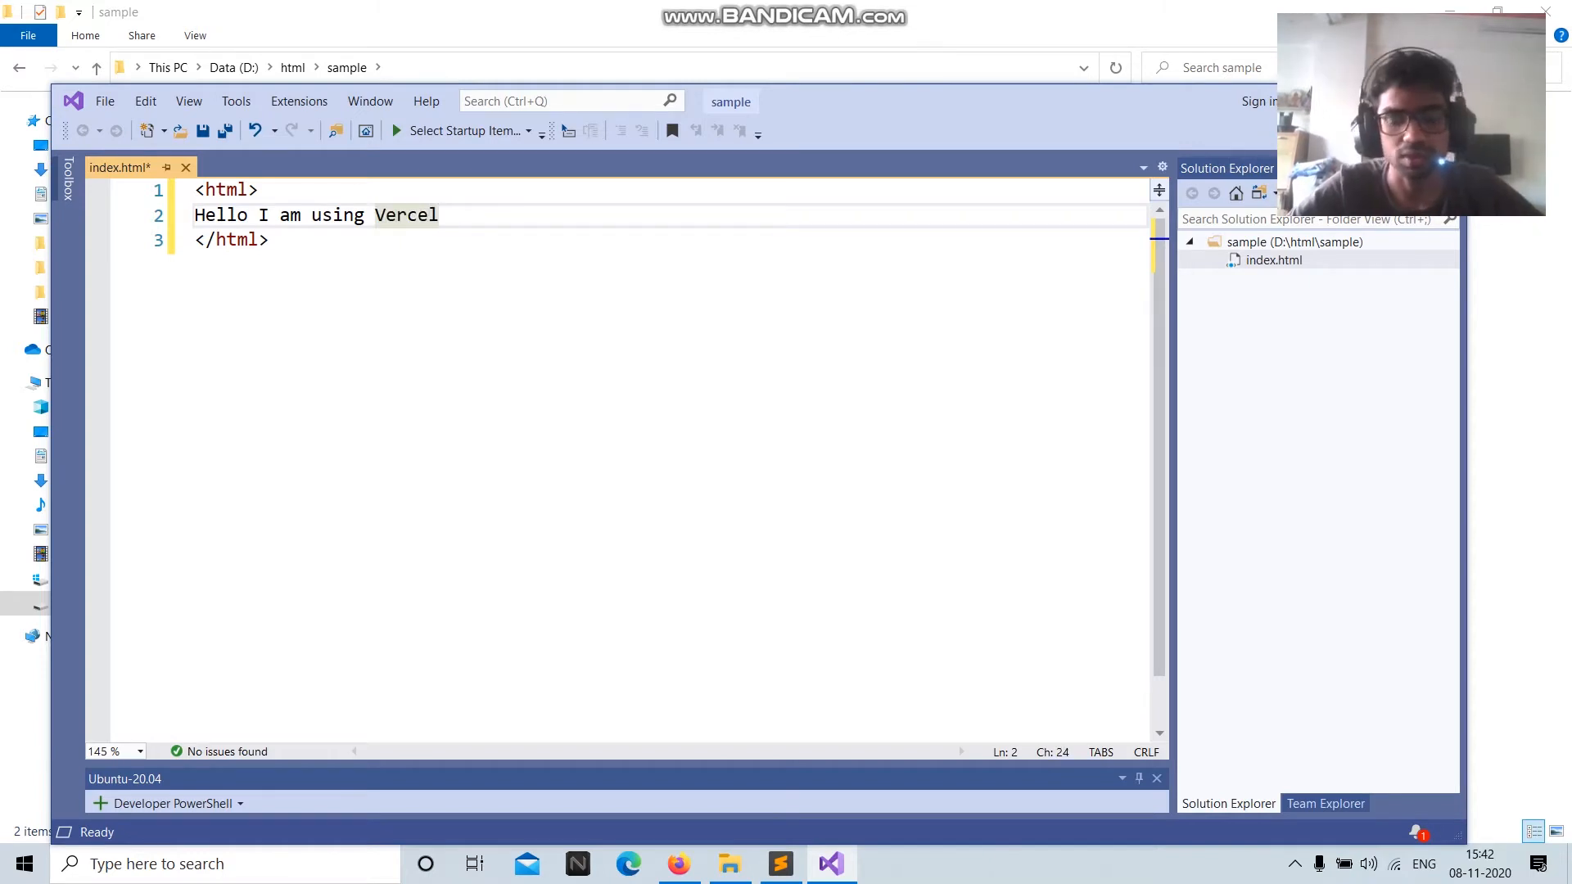
key("ctrl+s")
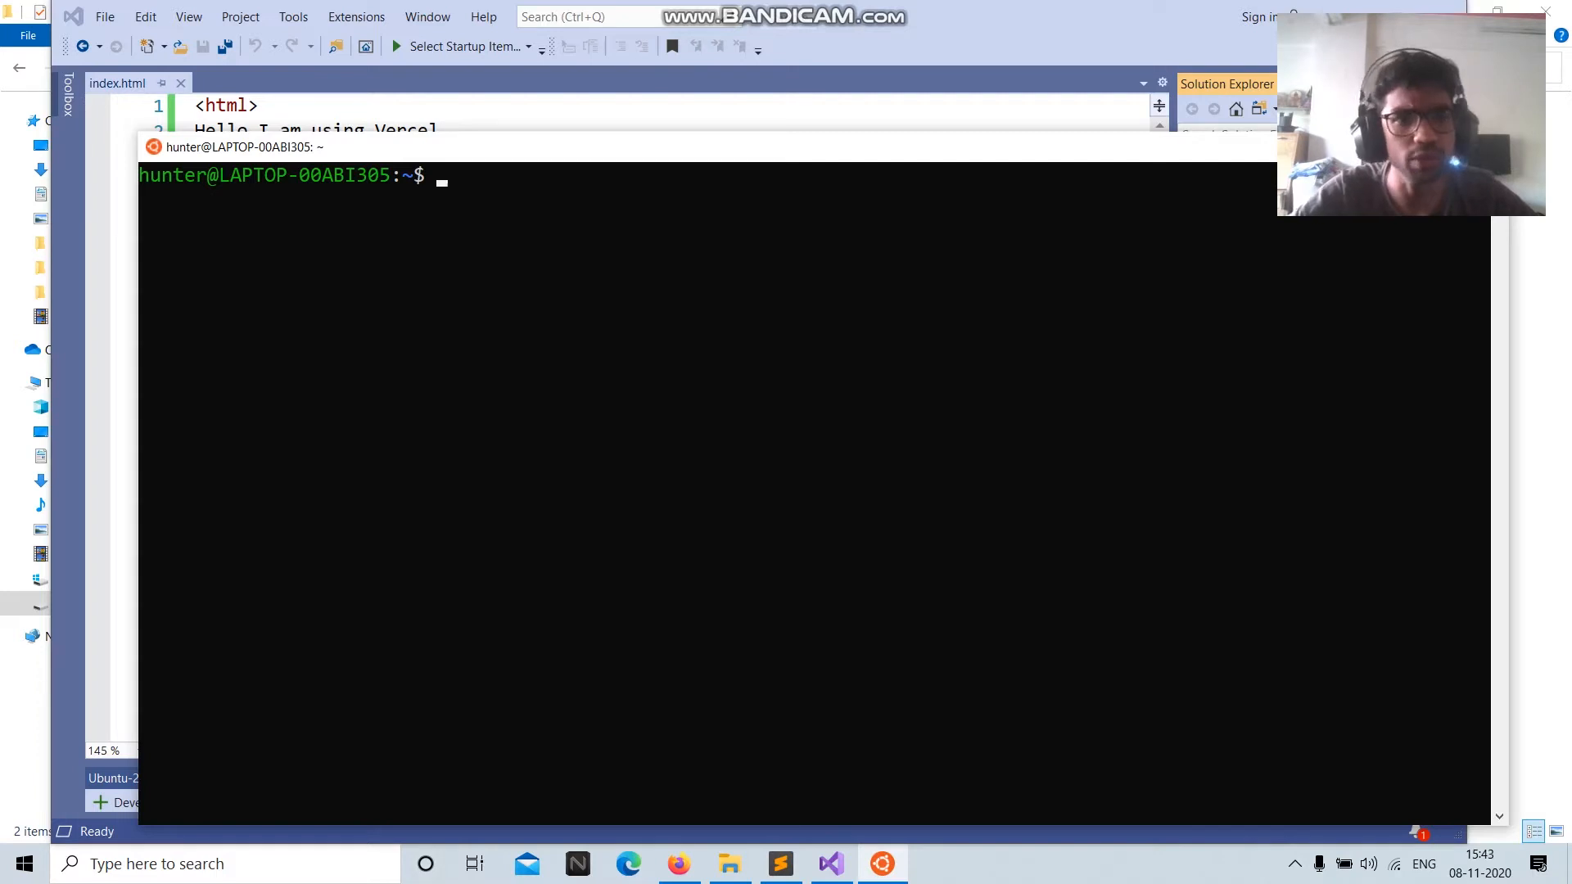
Change the Ubuntu terminal directory to /mnt/d and then into html.
type("cd /m")
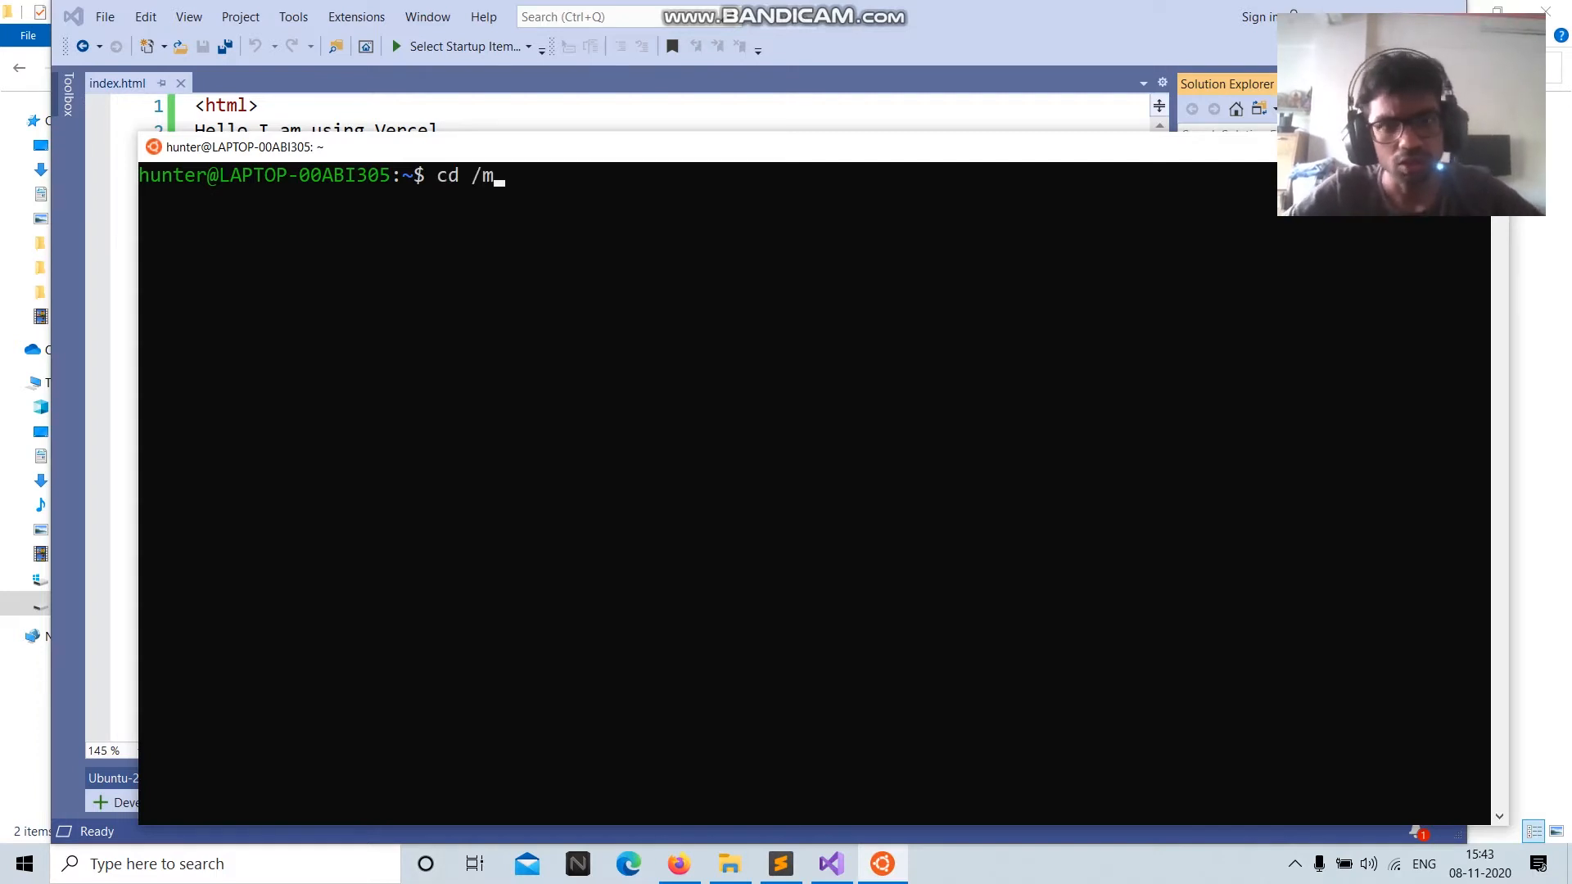
type("nt/d")
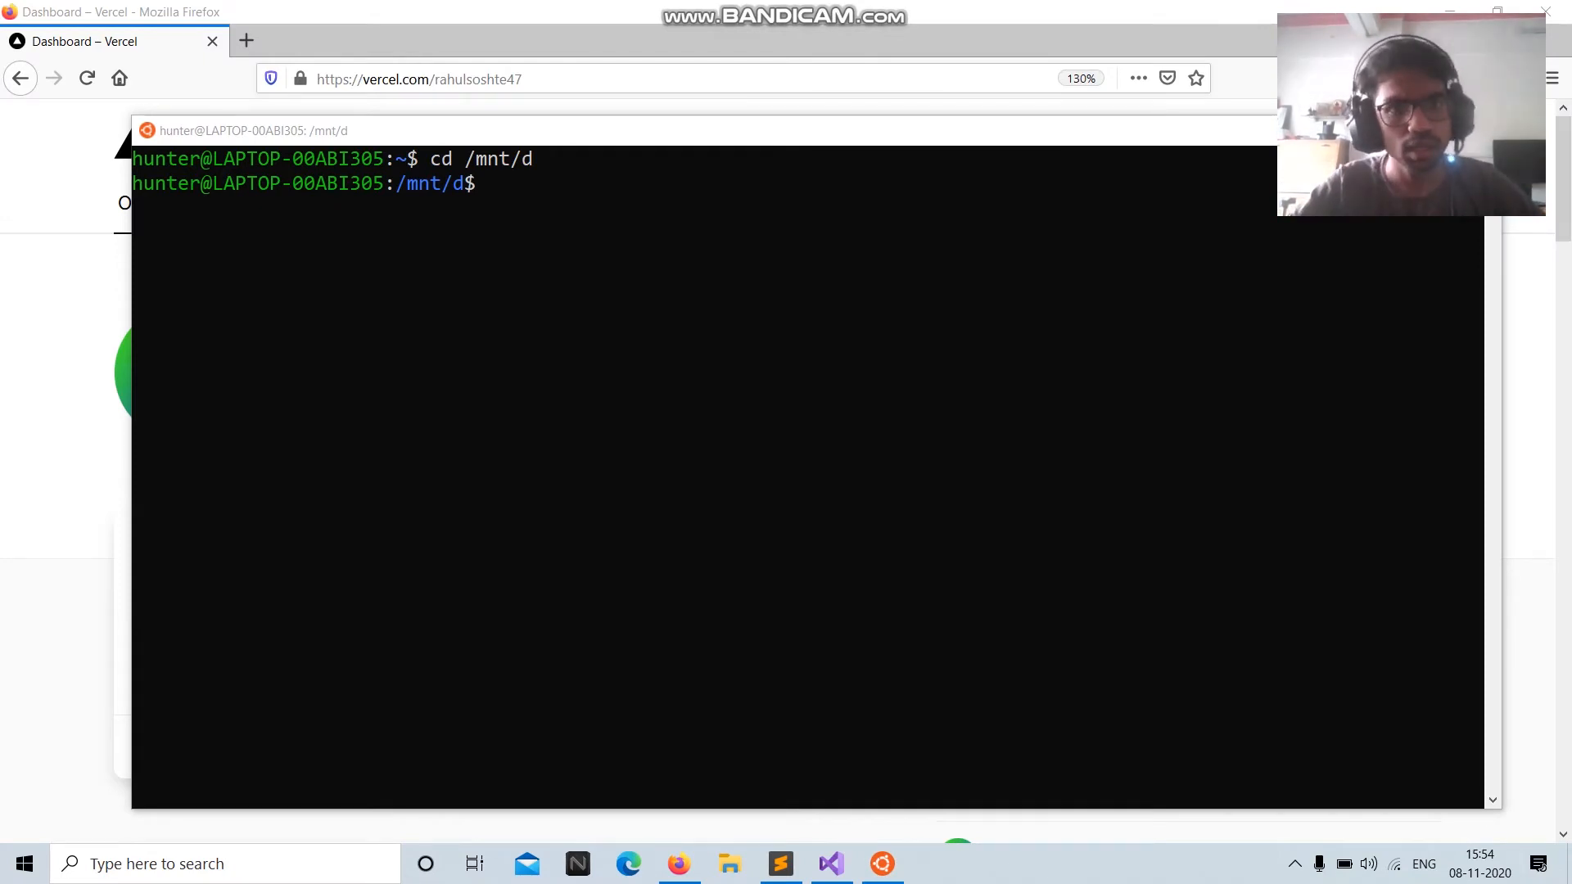
left_click(602, 305)
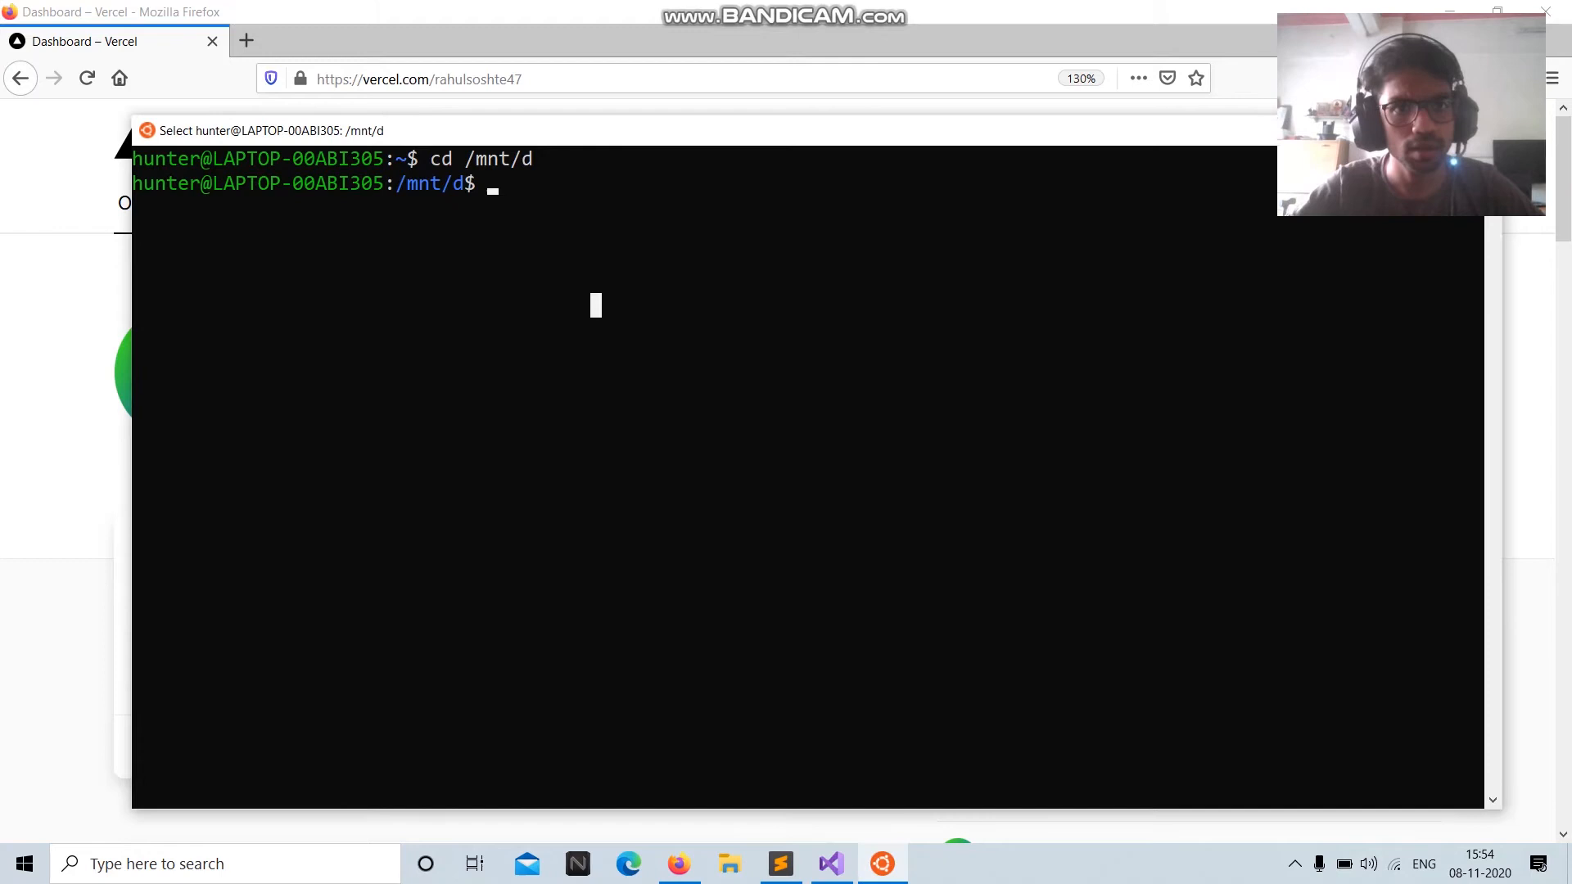
type("cd html")
type("cd sample")
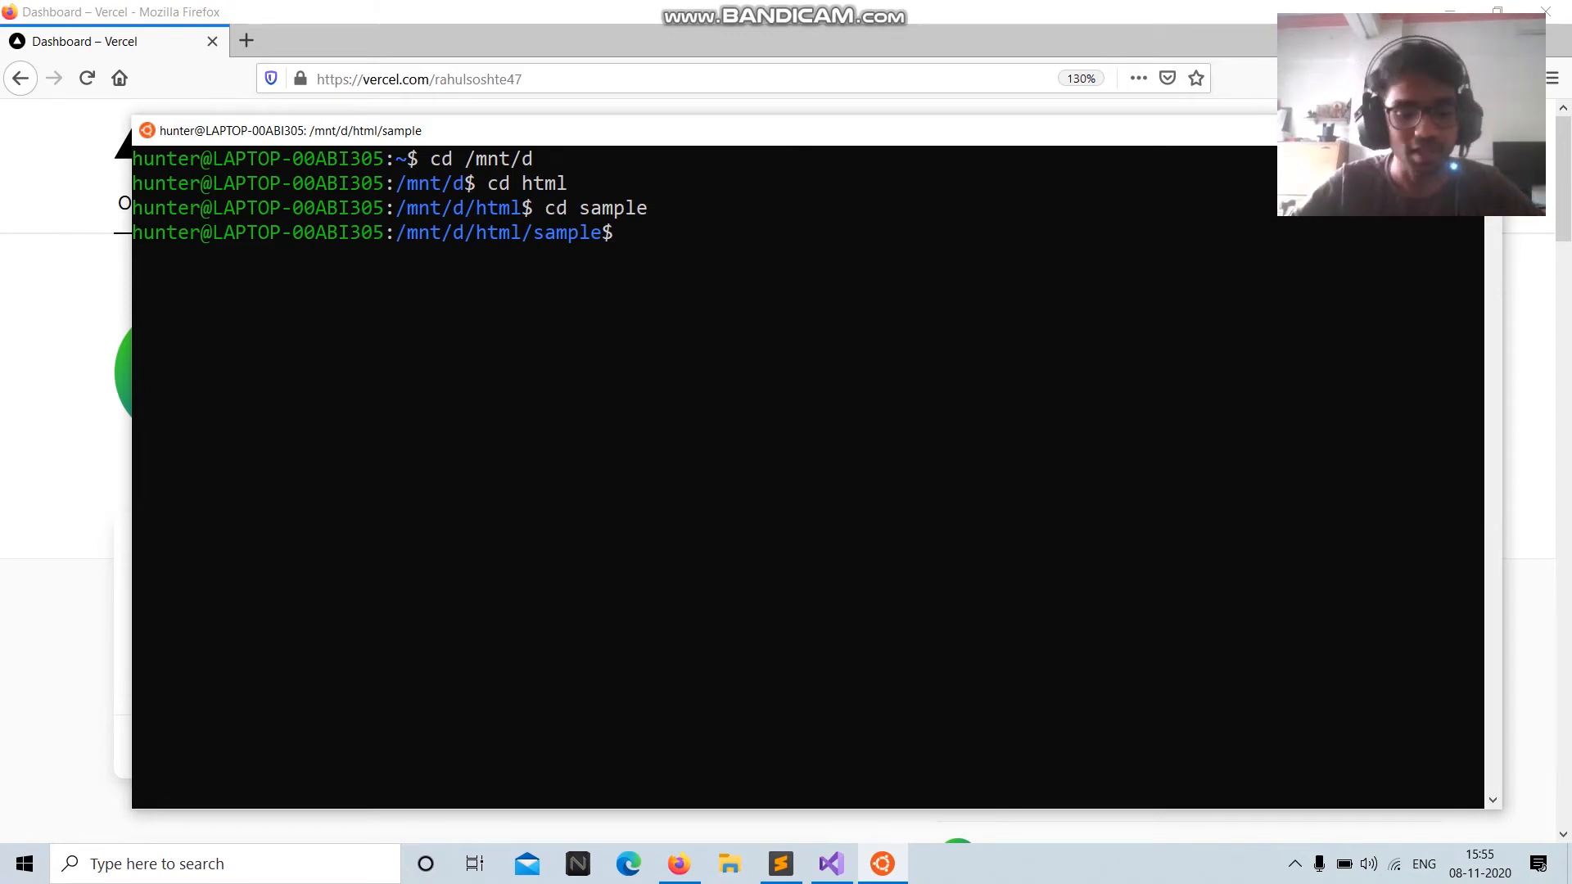
Run vercel: confirm setup, don't link, accept ./ directory, keep default settings.
type("verce")
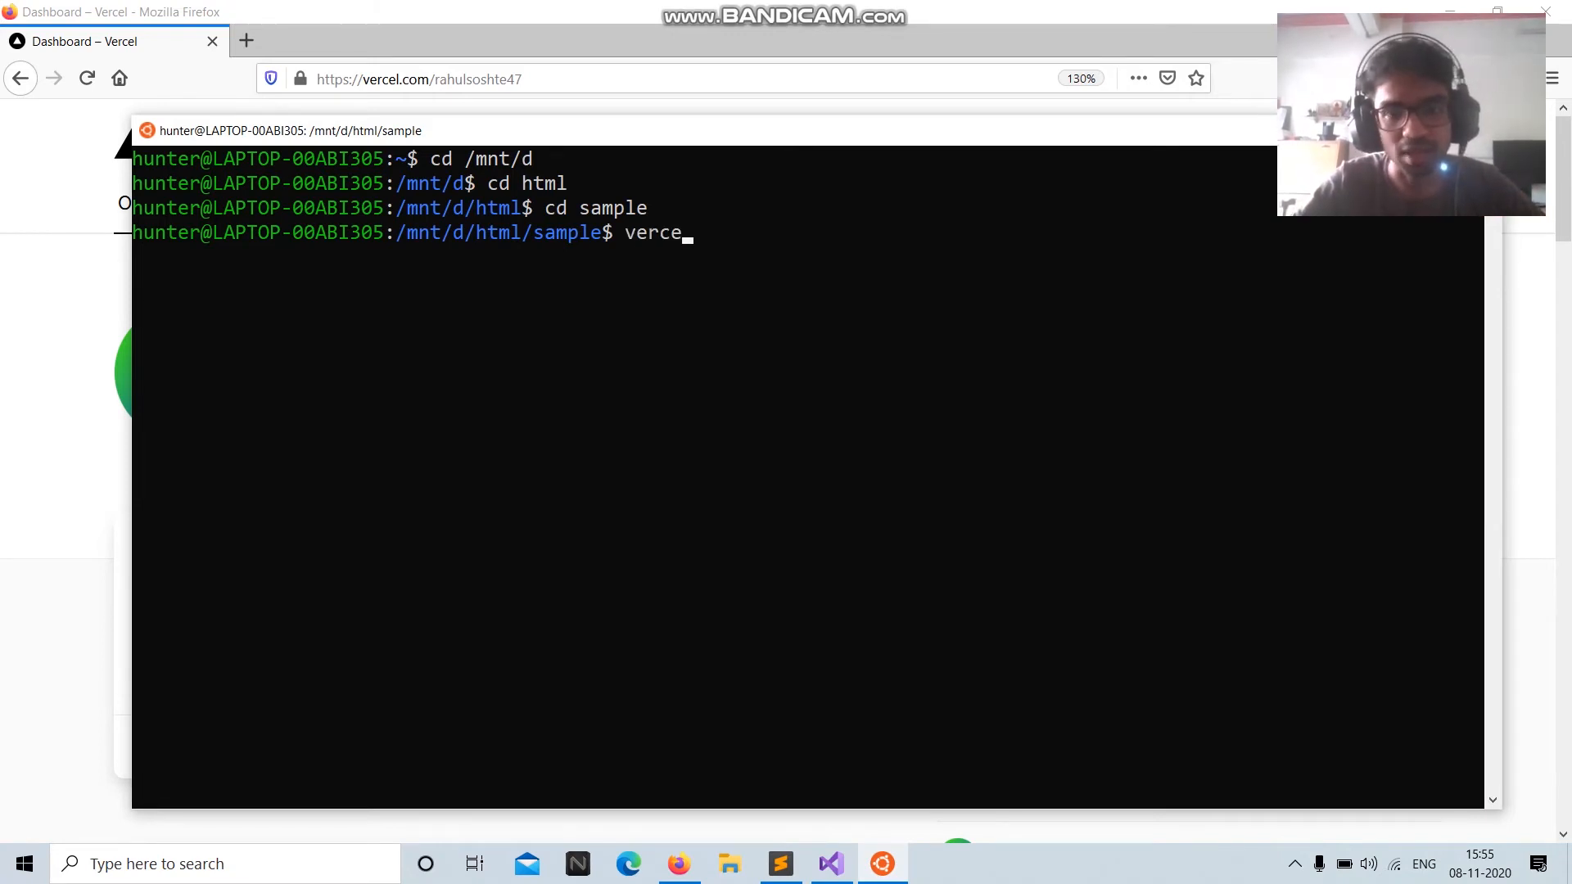
type("l")
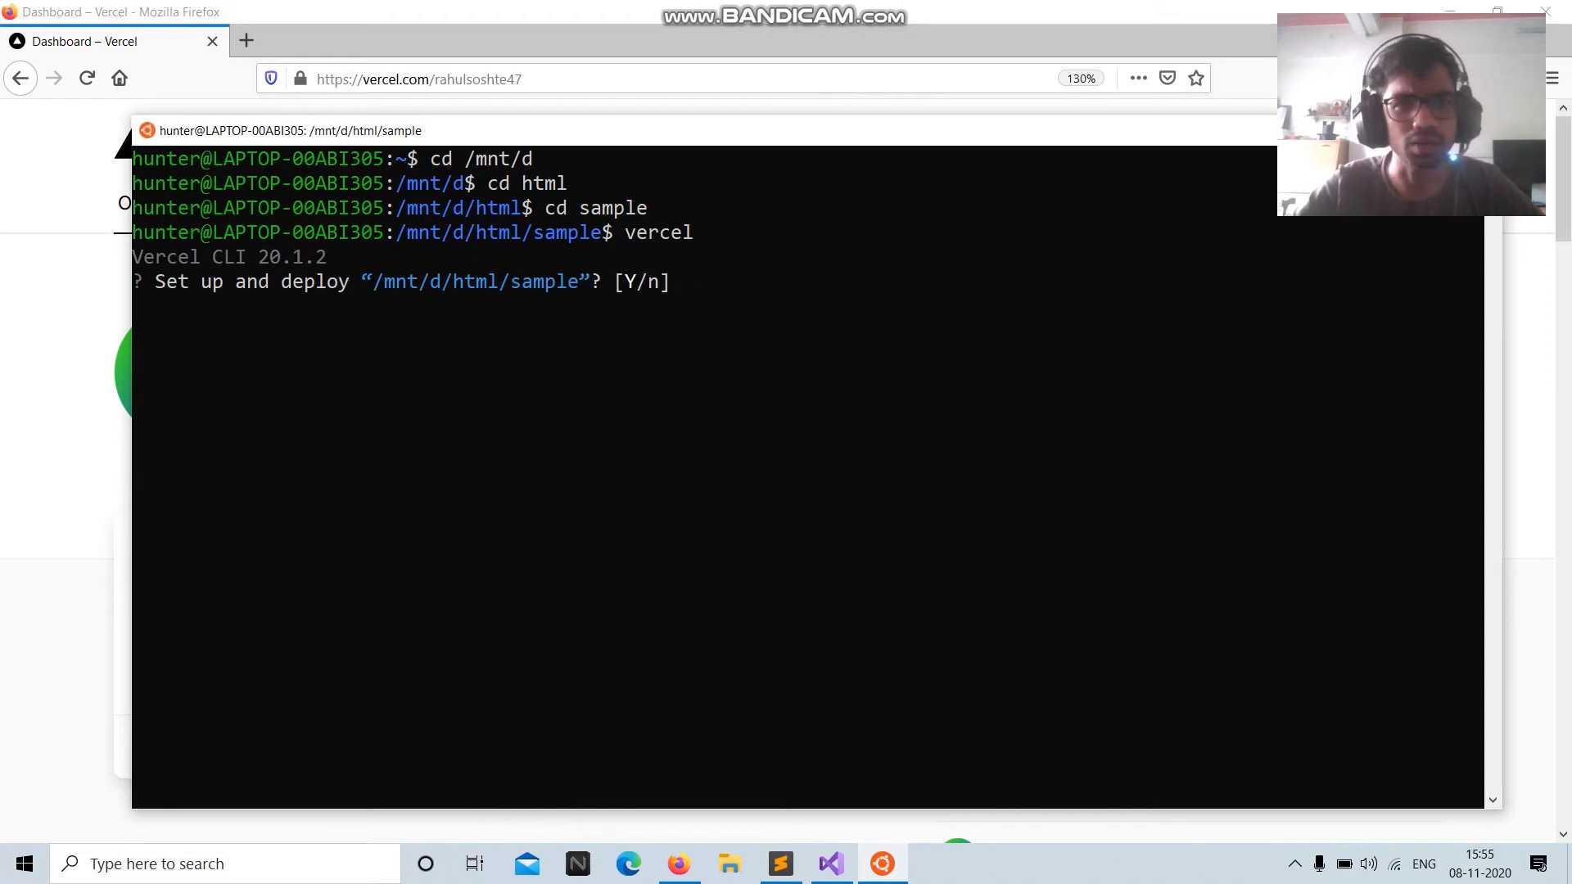
type("y")
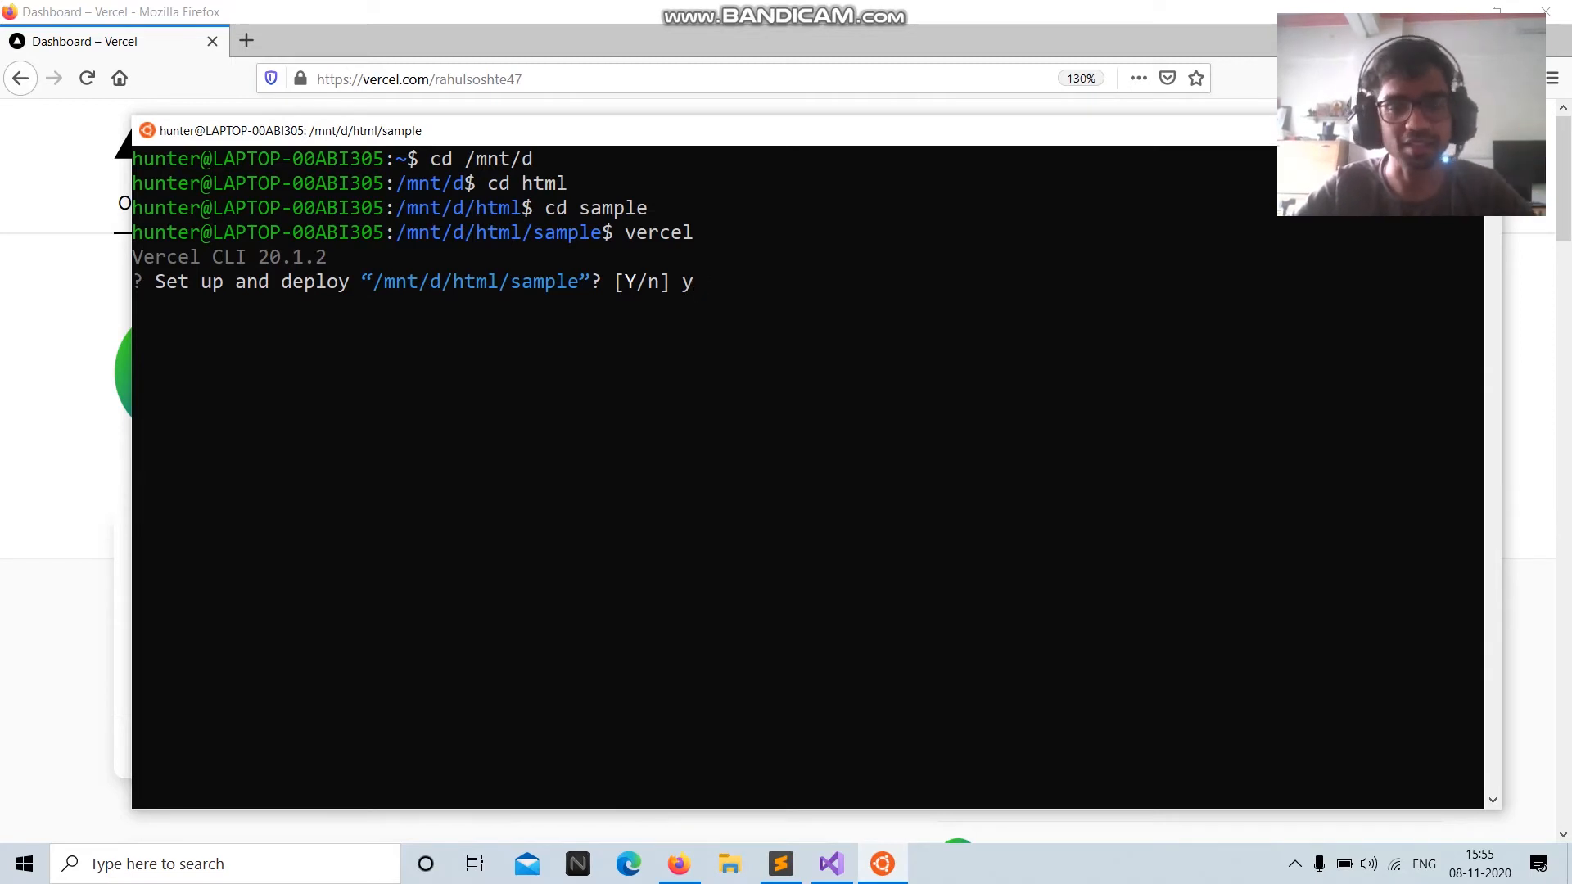
key("enter")
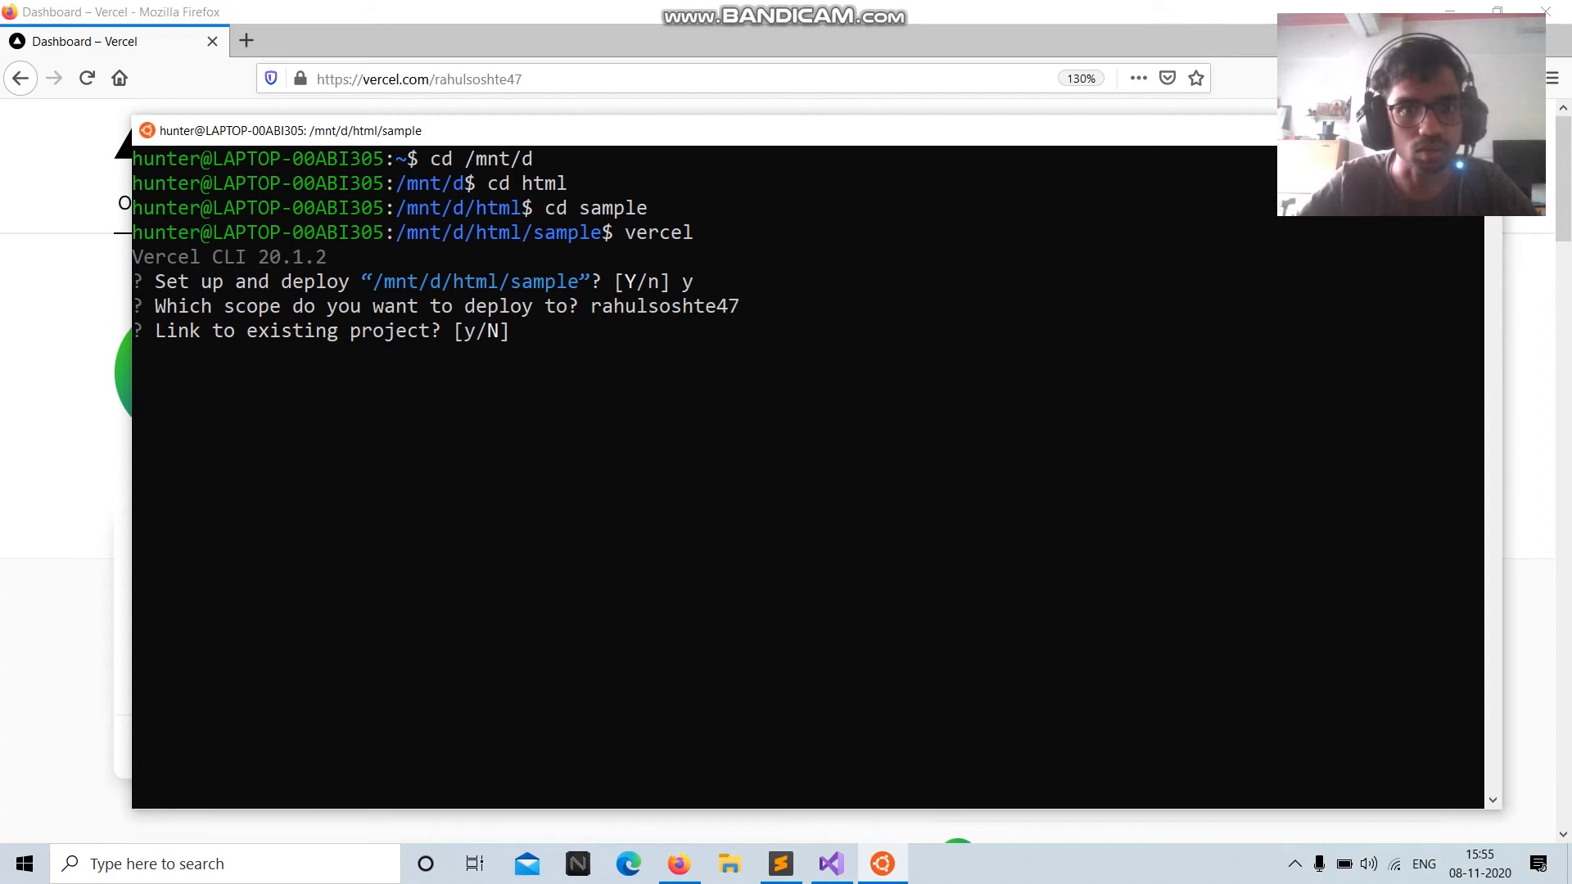
type("n")
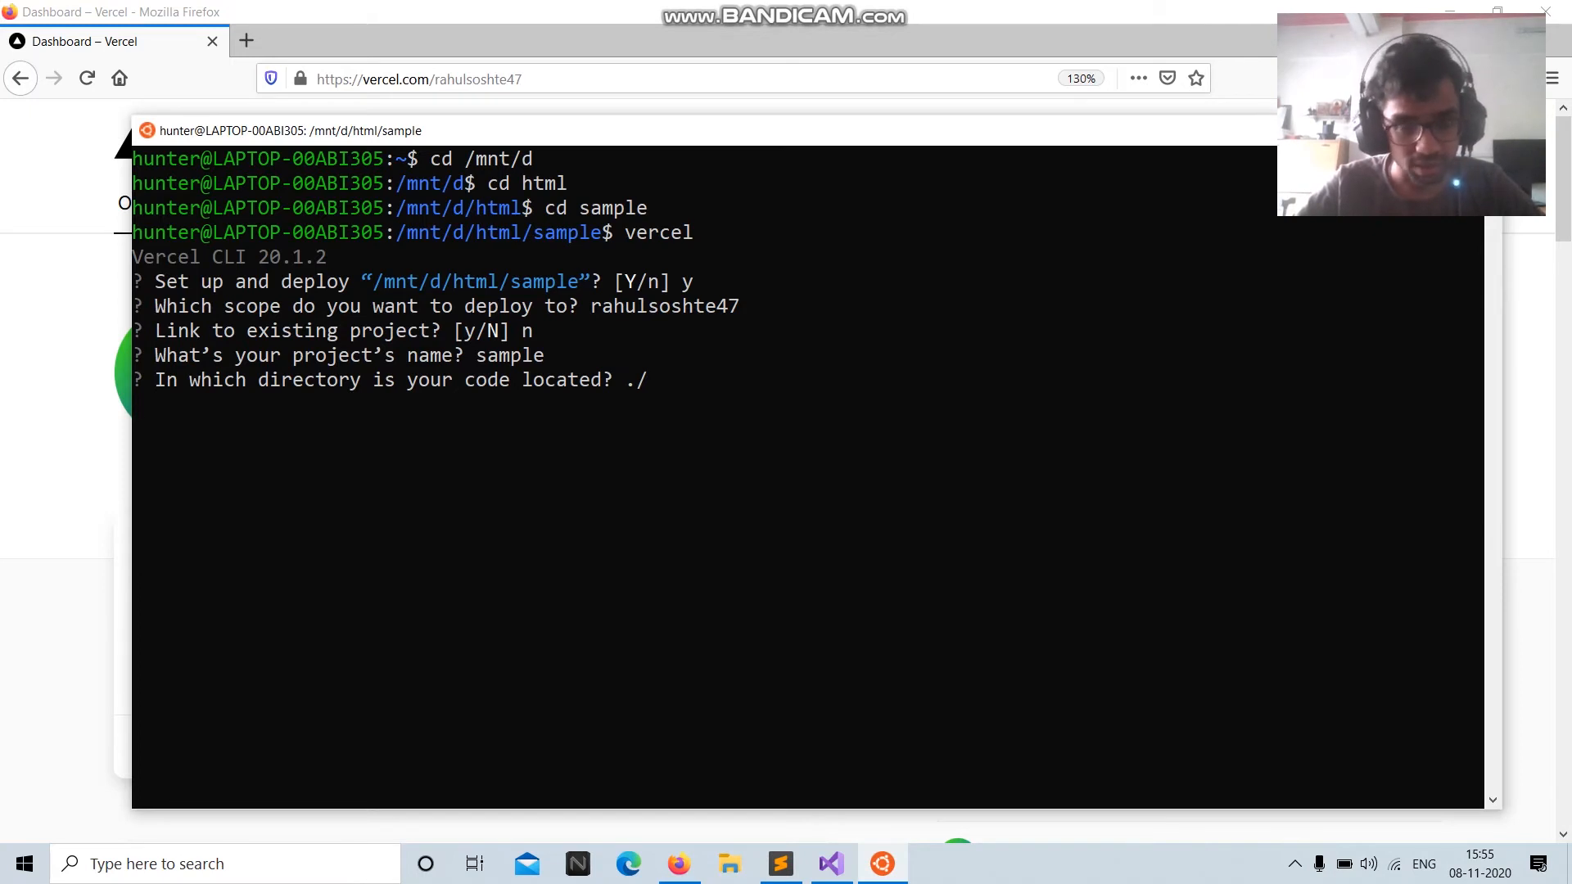
key("enter")
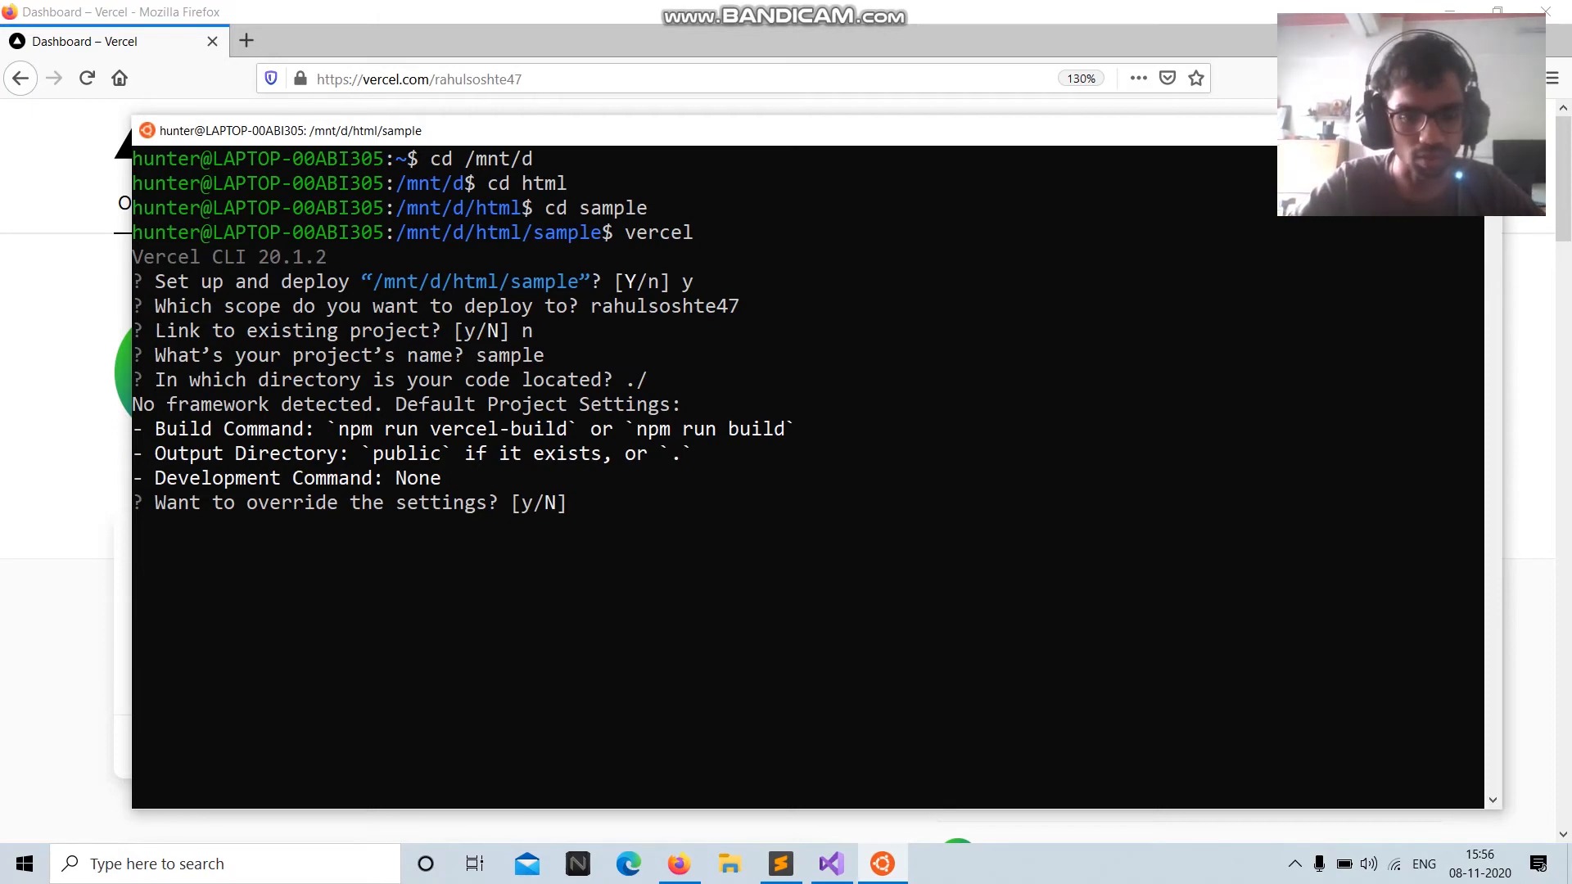
type("n")
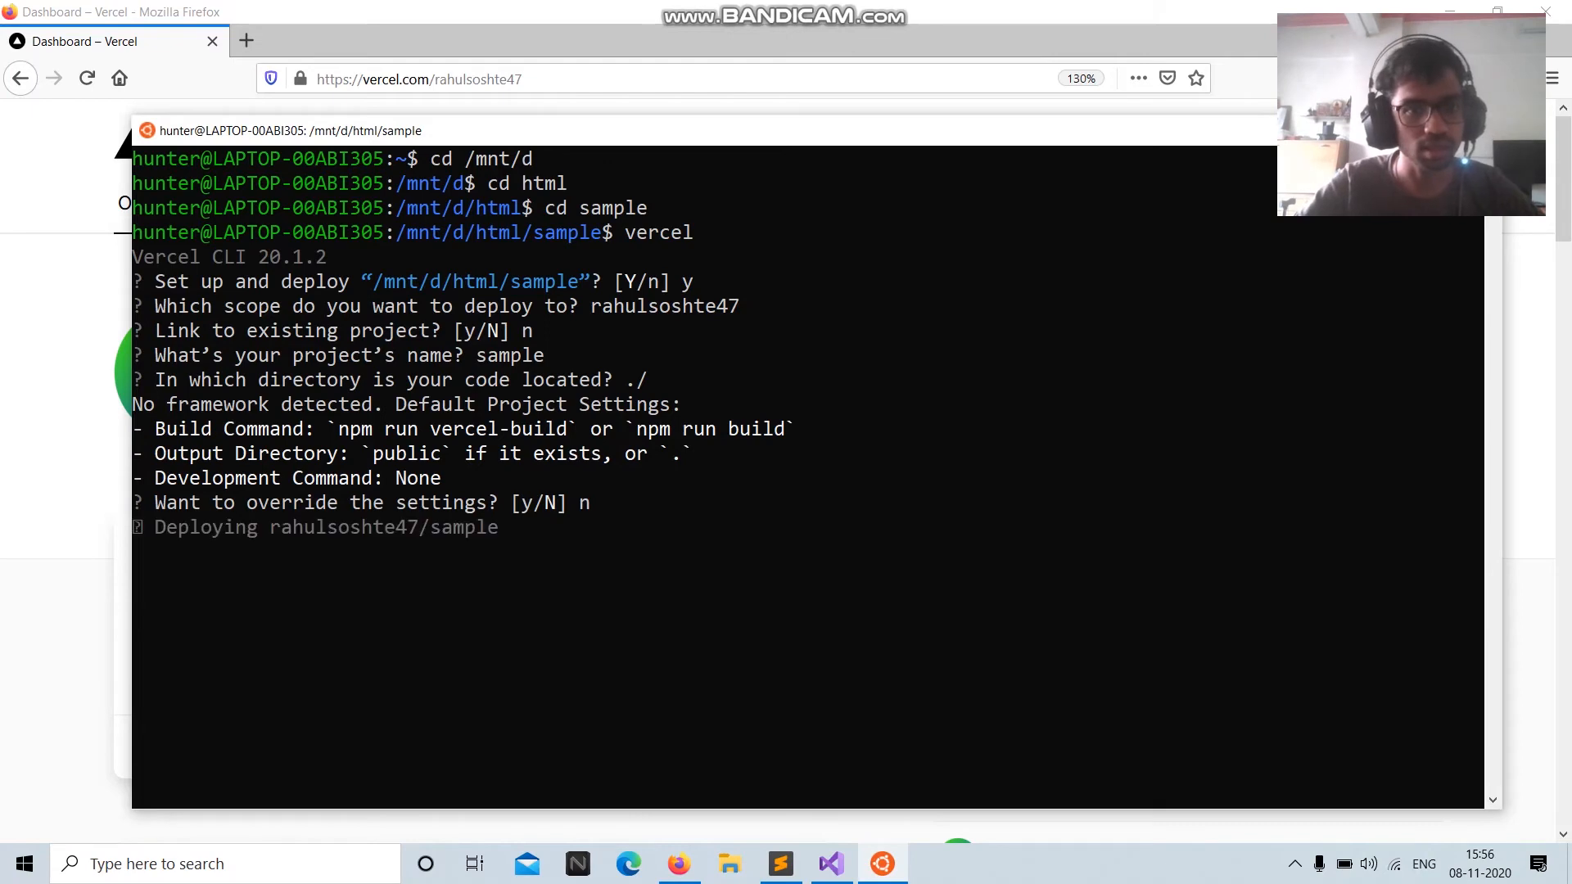